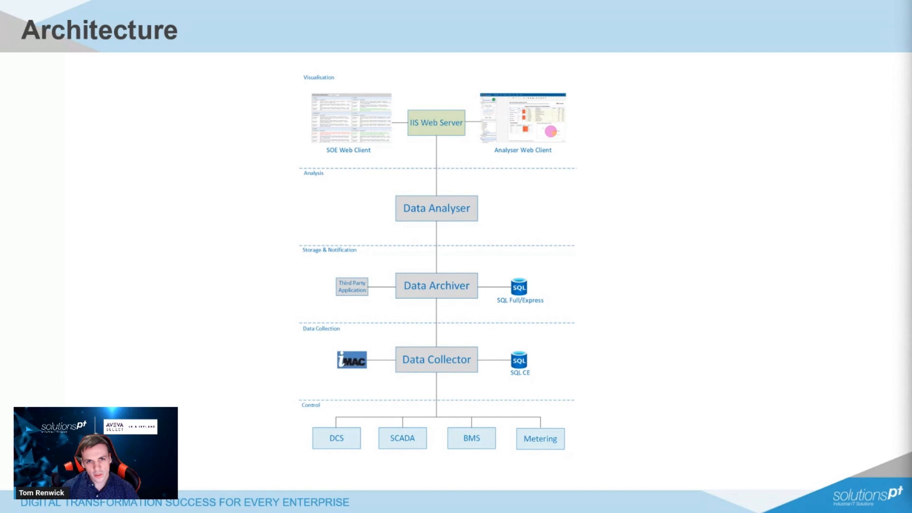
Advance the presentation from the Architecture slide to the AVEVA Water District alarm list.
key("Right")
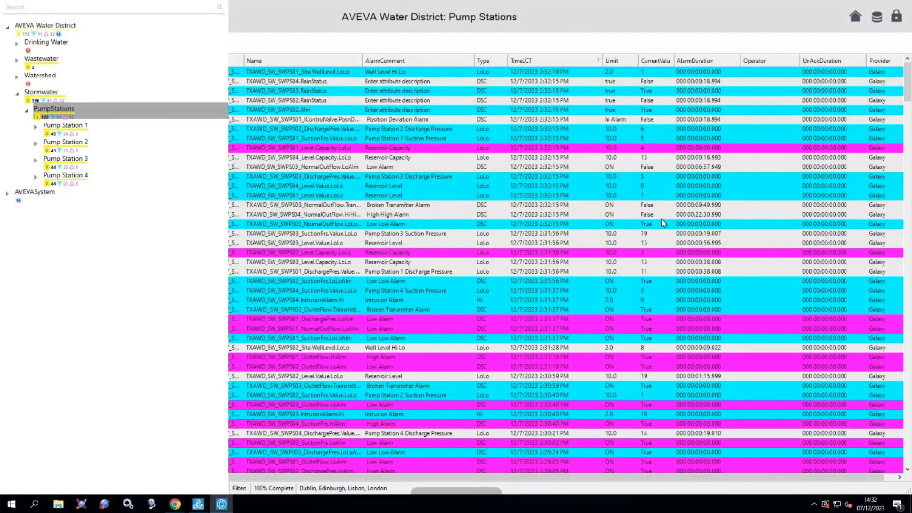
mouse_move(638, 262)
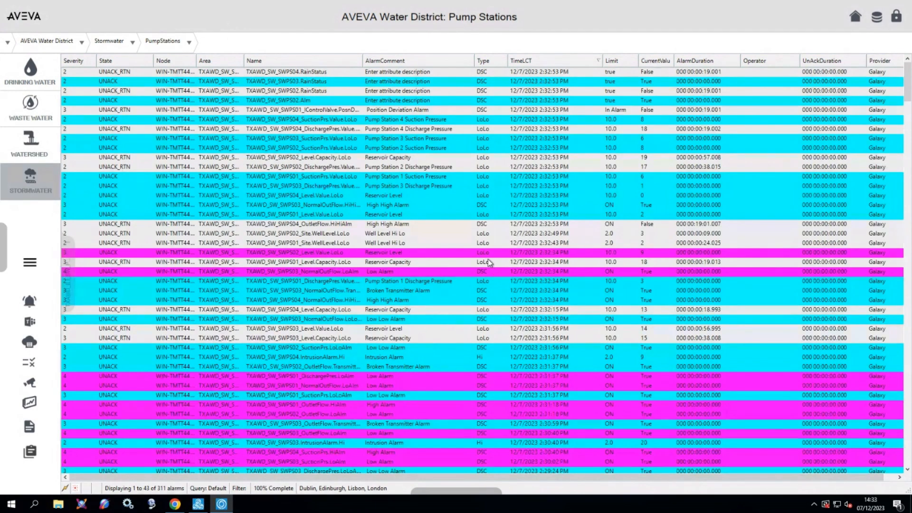
mouse_move(244, 436)
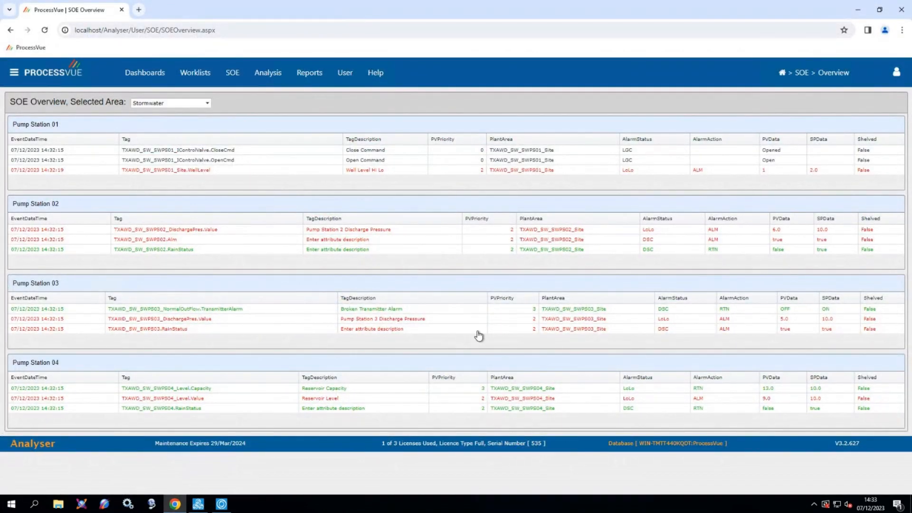
mouse_move(822, 145)
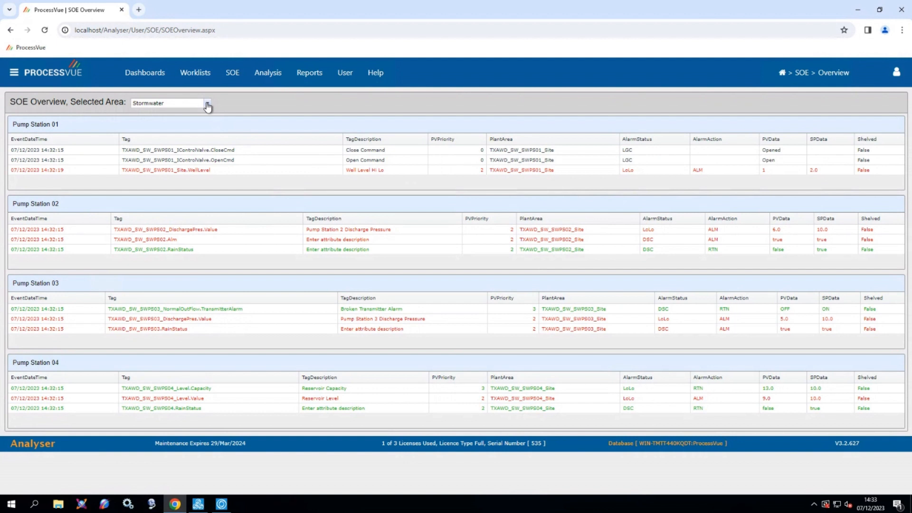
mouse_move(211, 144)
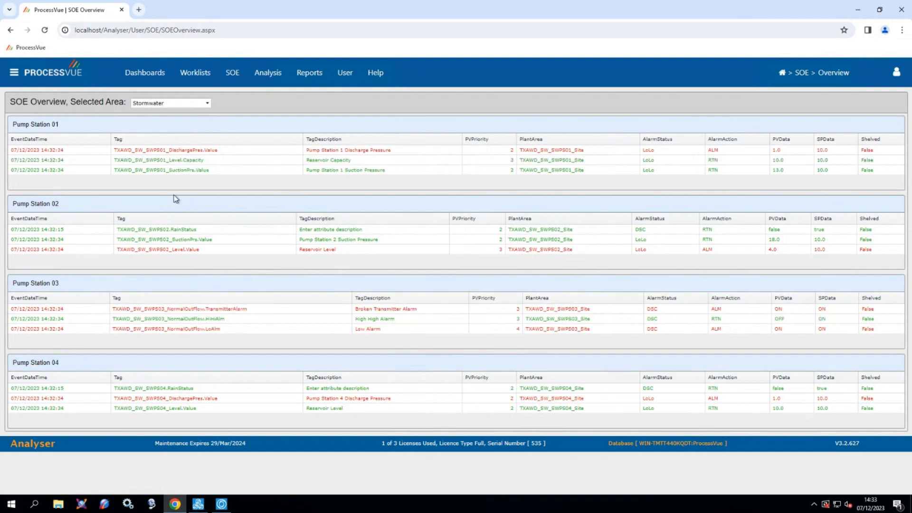
Choose Reports > Standard from the portal menu while the Stormwater SOE overview updates.
left_click(206, 102)
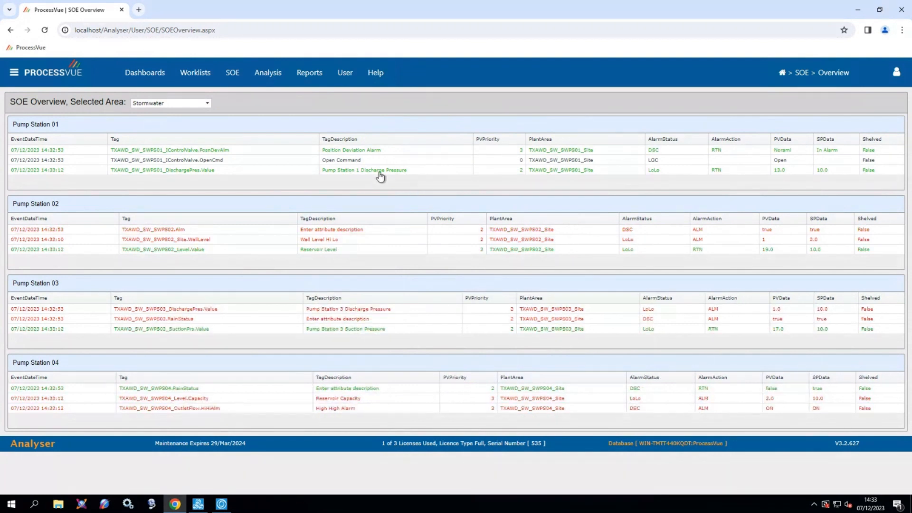
mouse_move(458, 225)
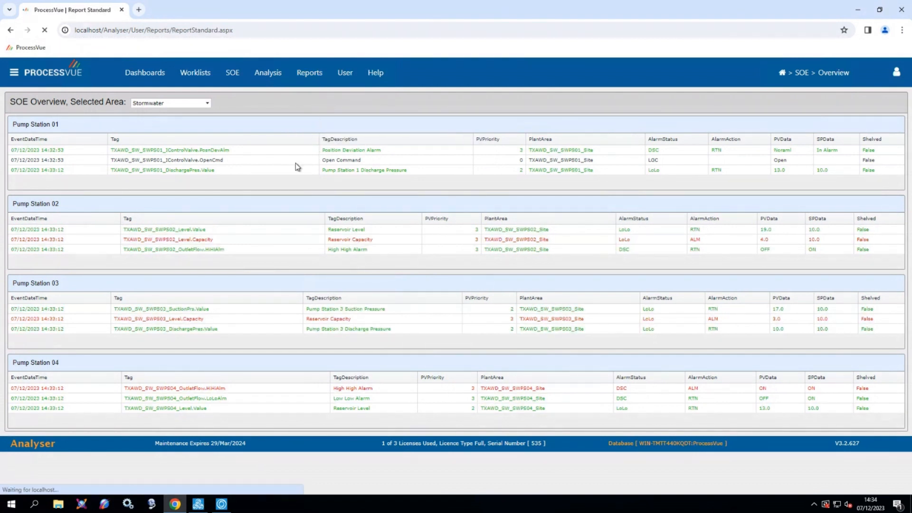
Run the Fleeting Alarms report under Alarm Detail for All Alarms and select its first tag.
left_click(309, 72)
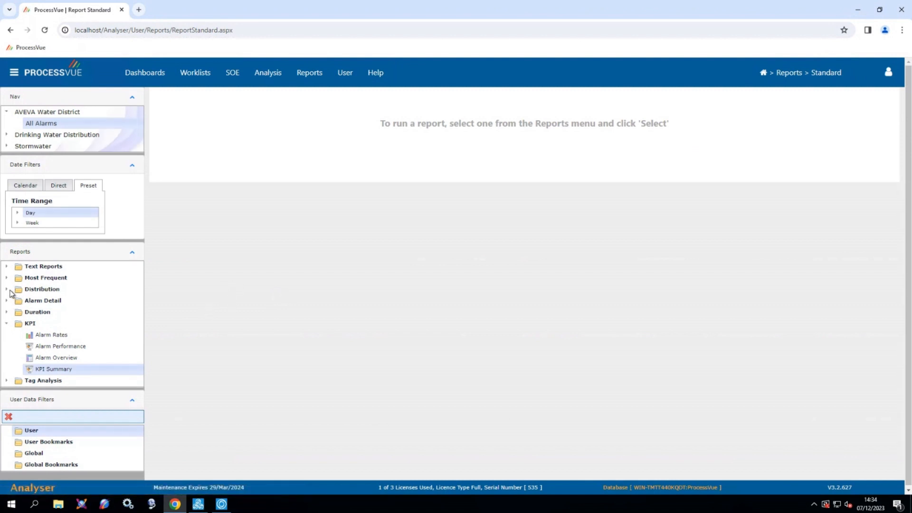
left_click(42, 300)
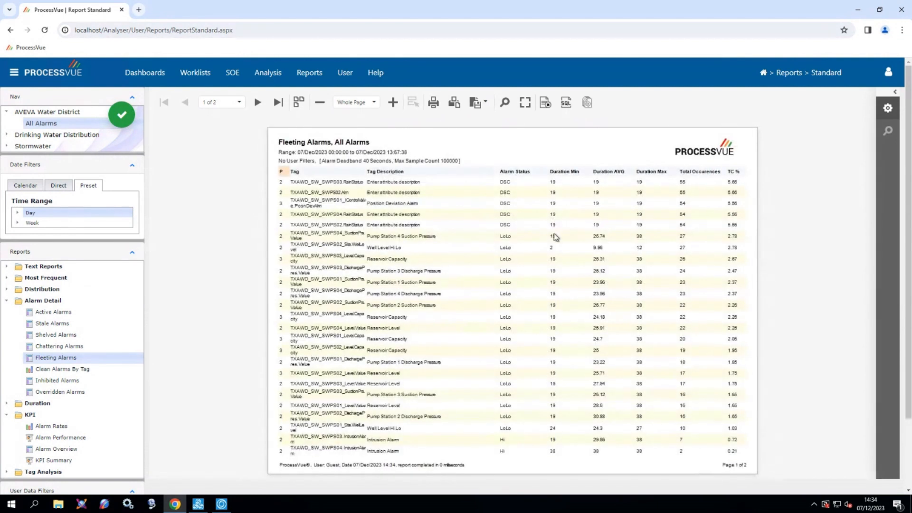
mouse_move(498, 234)
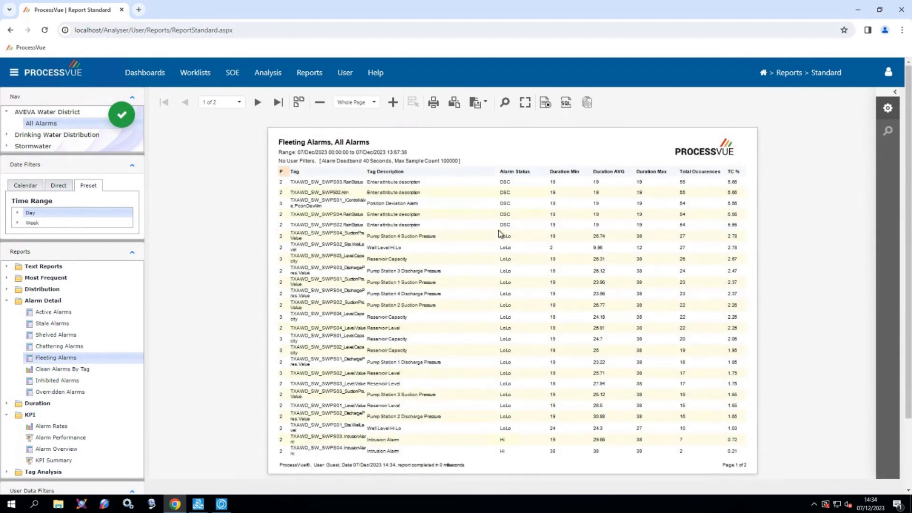
mouse_move(470, 231)
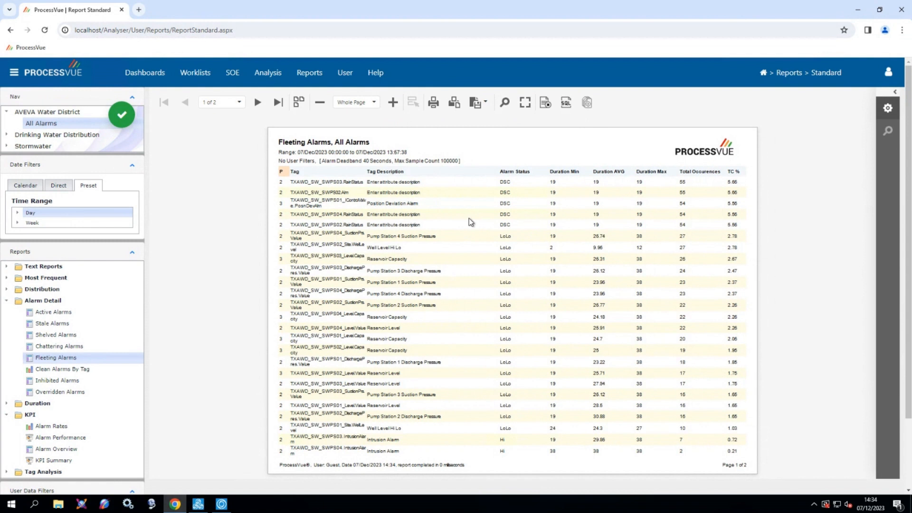
mouse_move(325, 179)
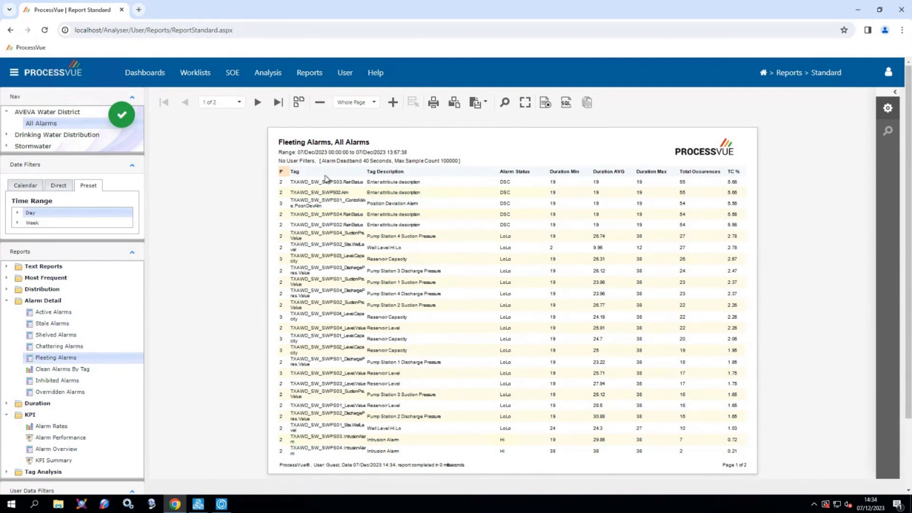
mouse_move(482, 260)
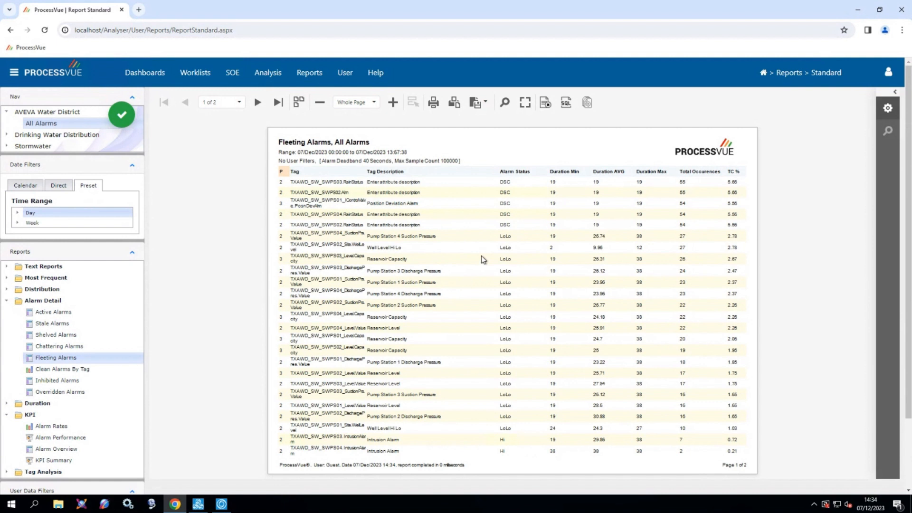
mouse_move(313, 187)
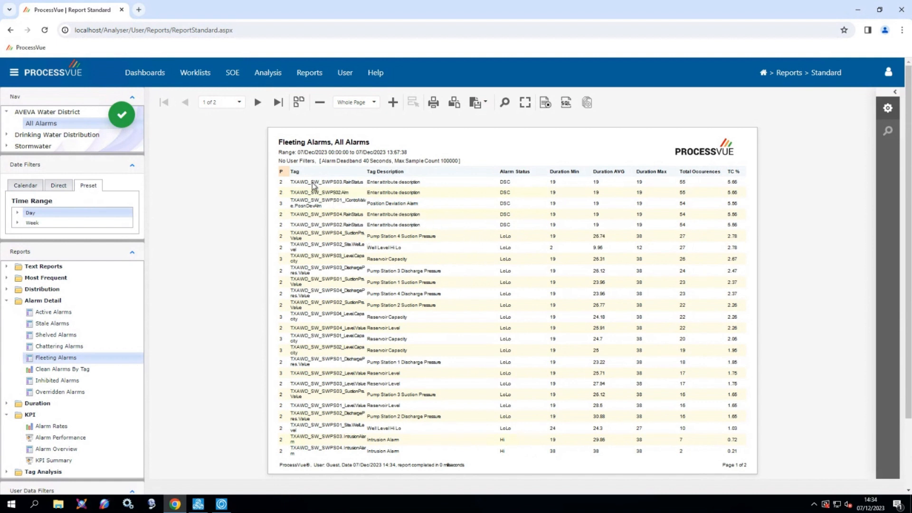
left_click(327, 182)
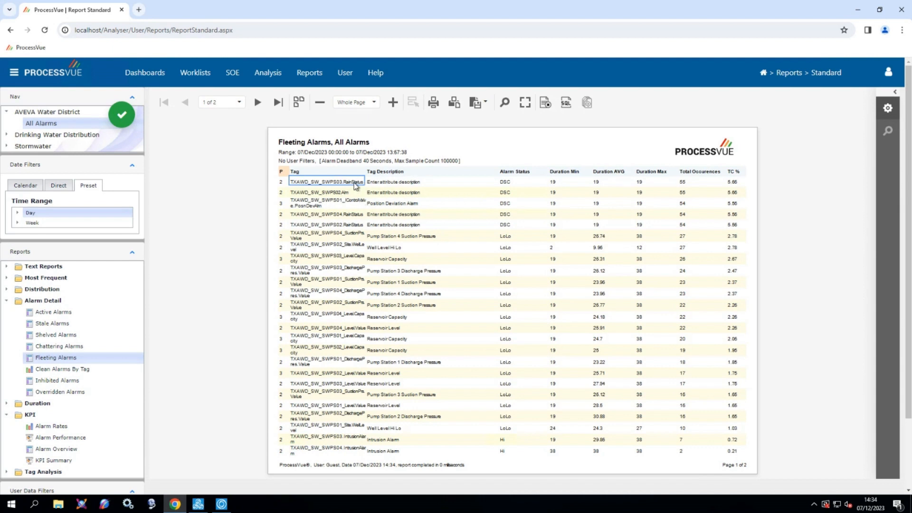
mouse_move(395, 215)
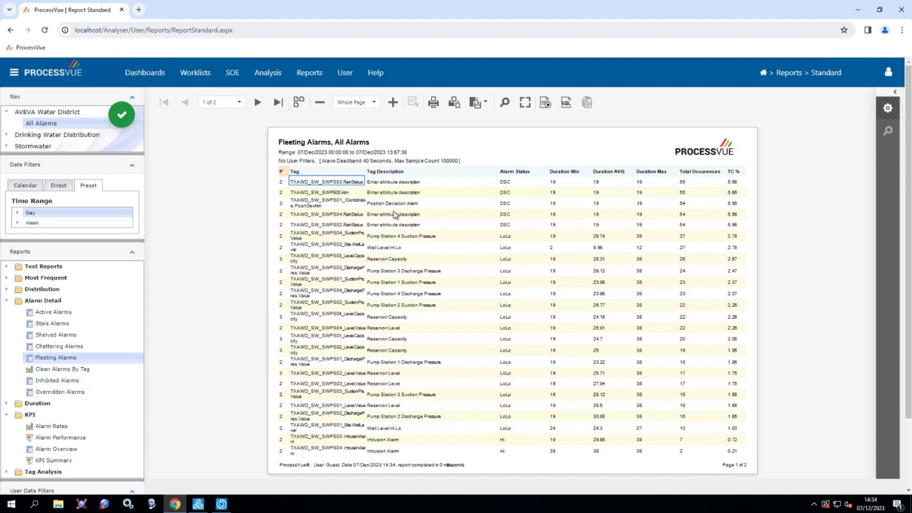
left_click(232, 73)
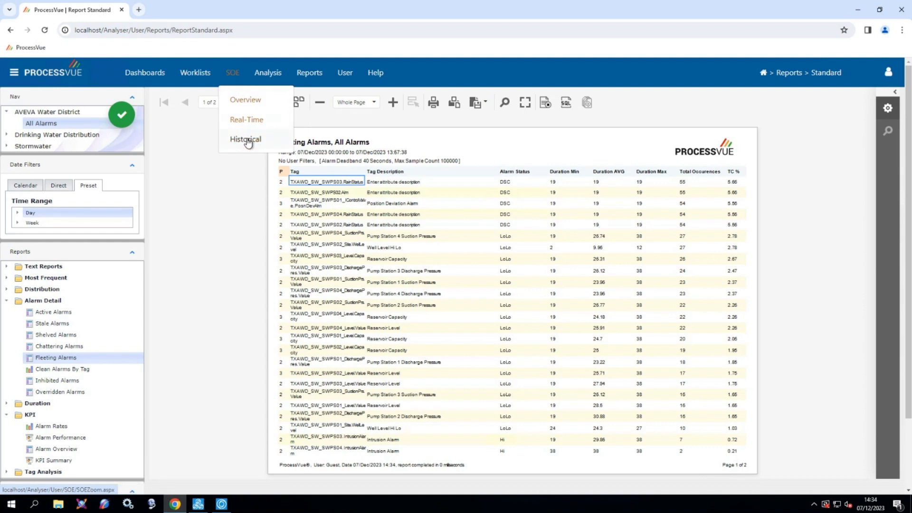
Filter the All Alarms history review to one Pump Station 03 rain-status tag.
left_click(245, 141)
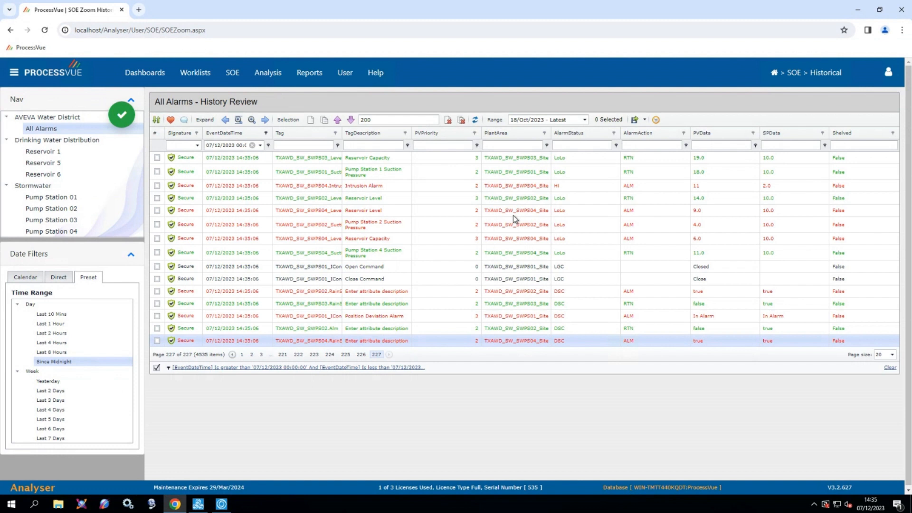
mouse_move(496, 320)
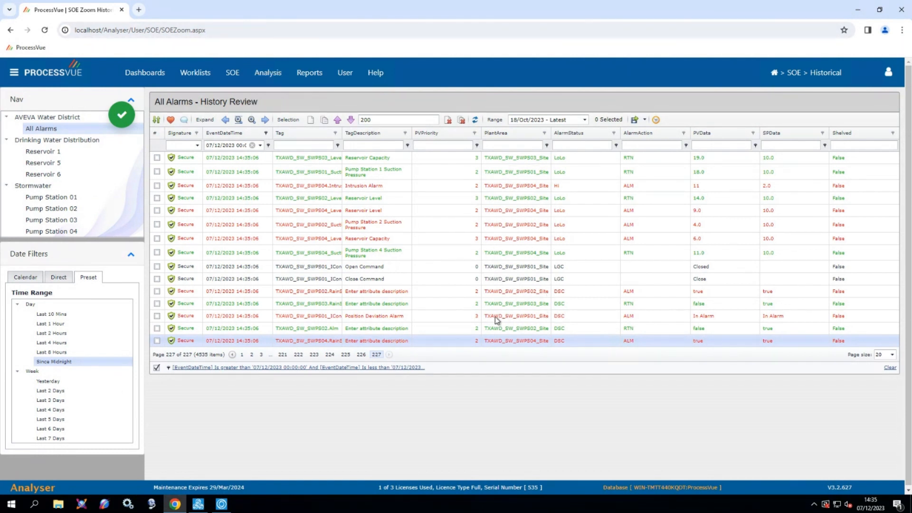
mouse_move(486, 286)
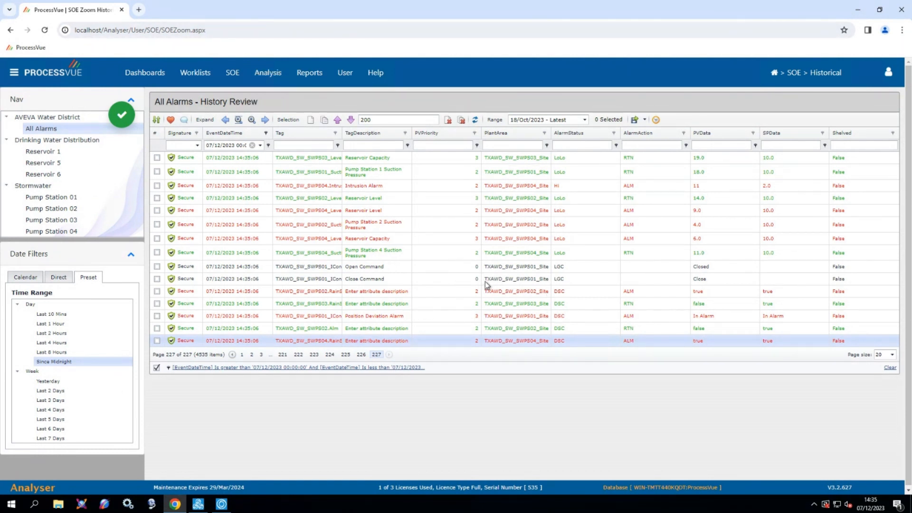
mouse_move(398, 361)
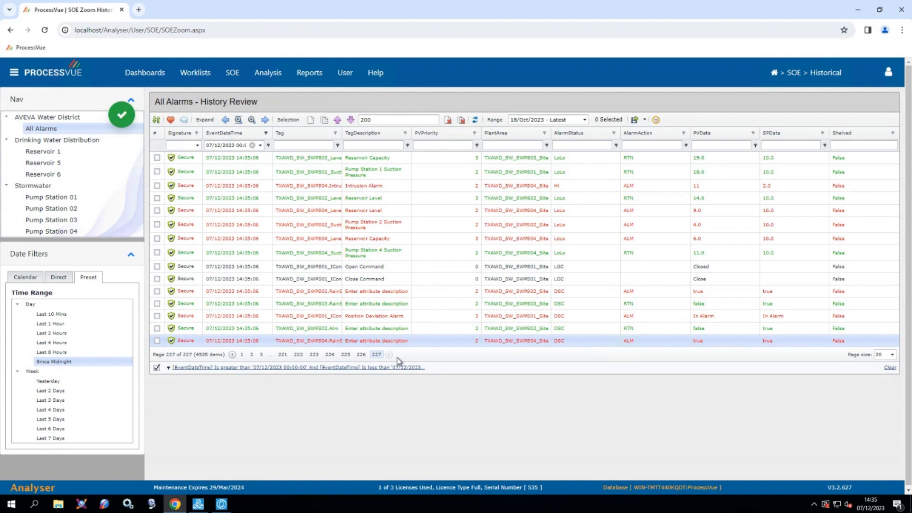
mouse_move(317, 165)
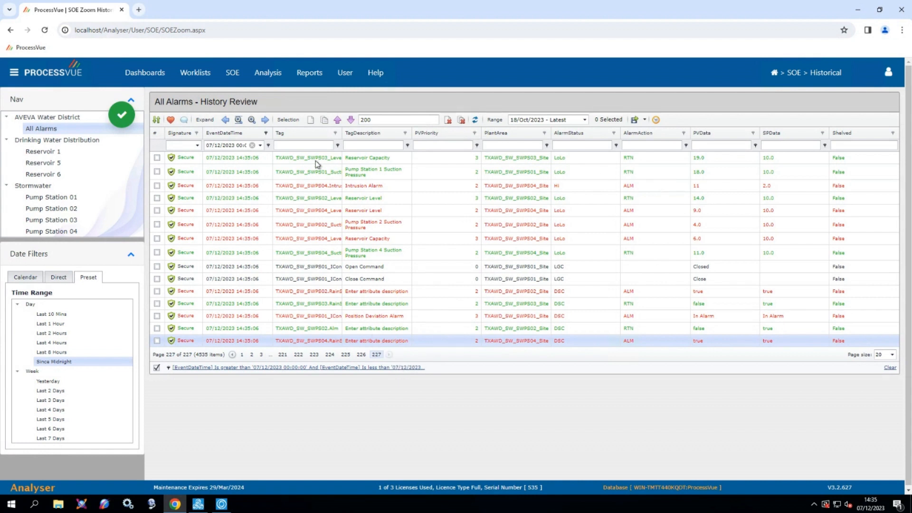
left_click(302, 145)
type("W_SWPS03.RainStatus")
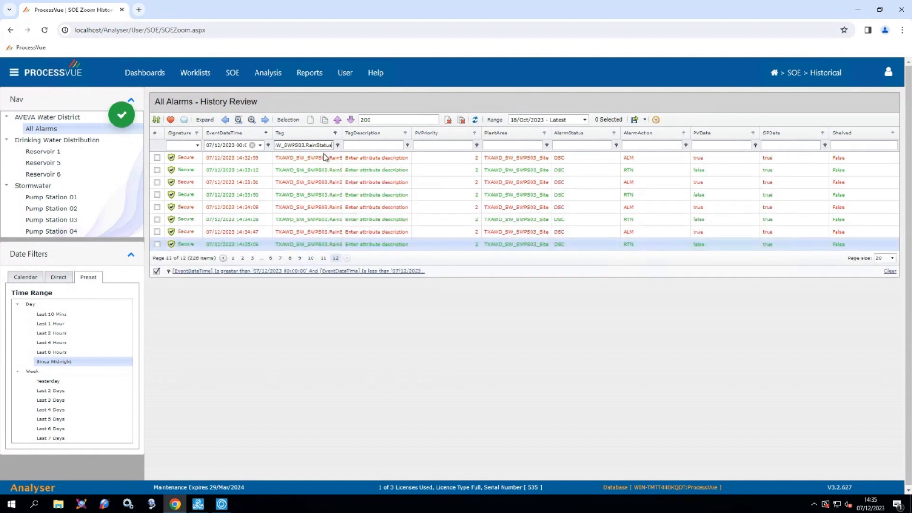
mouse_move(333, 177)
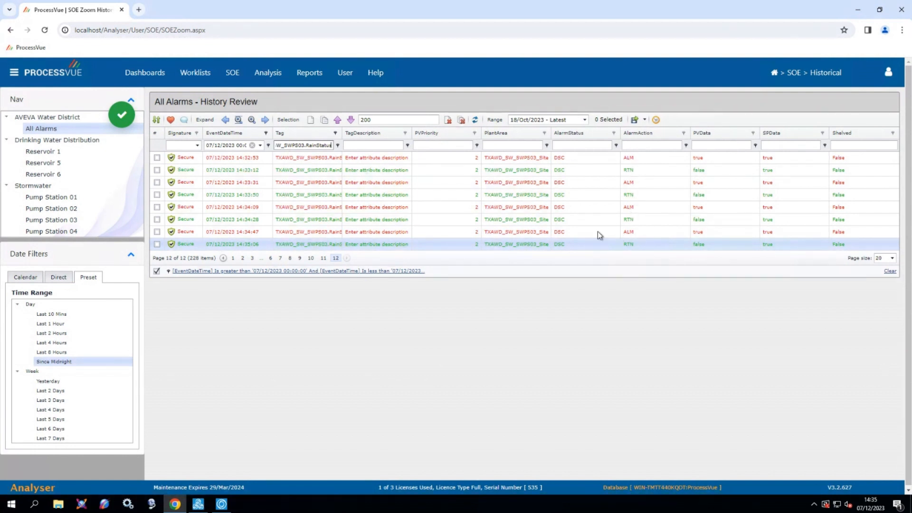
mouse_move(552, 233)
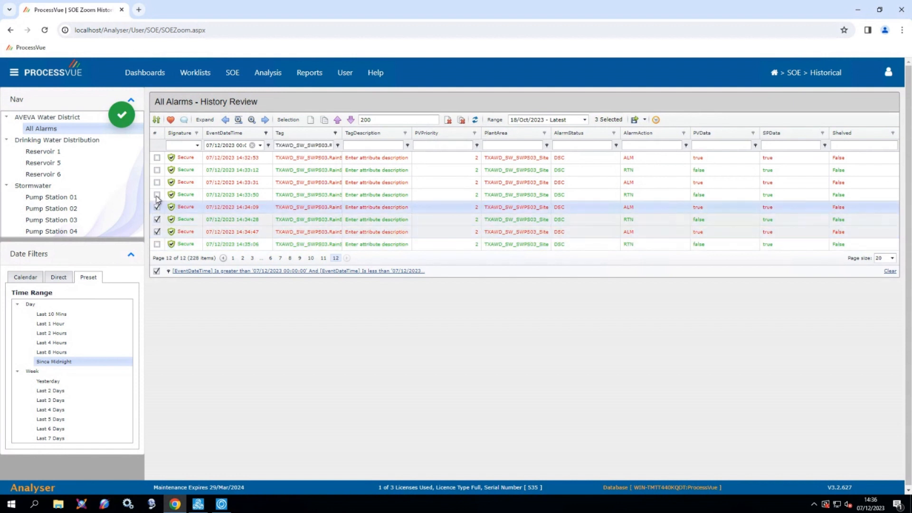
Export the filtered alarm history to Excel and return to the Reports menu.
left_click(644, 121)
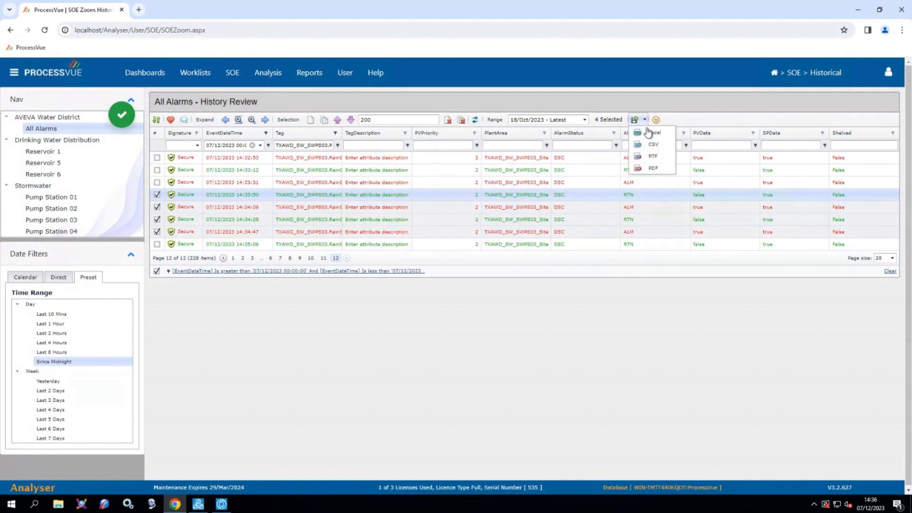
left_click(653, 132)
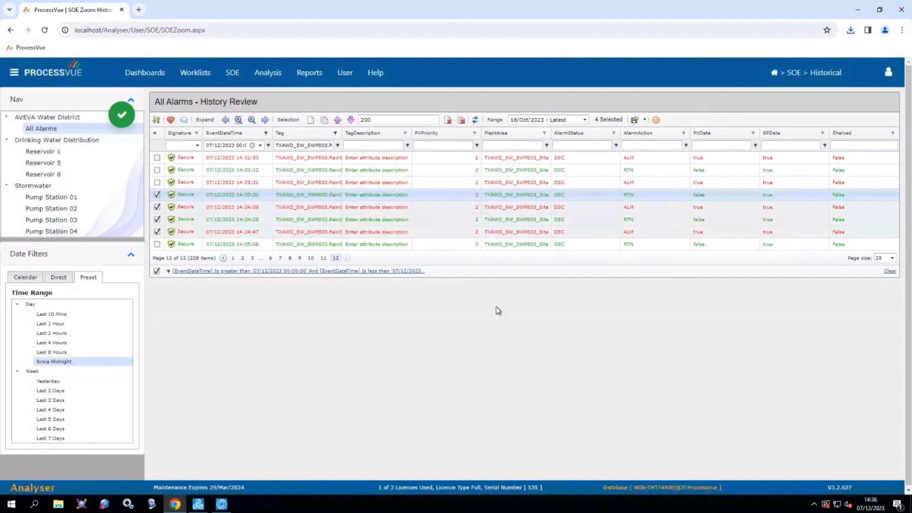
mouse_move(494, 283)
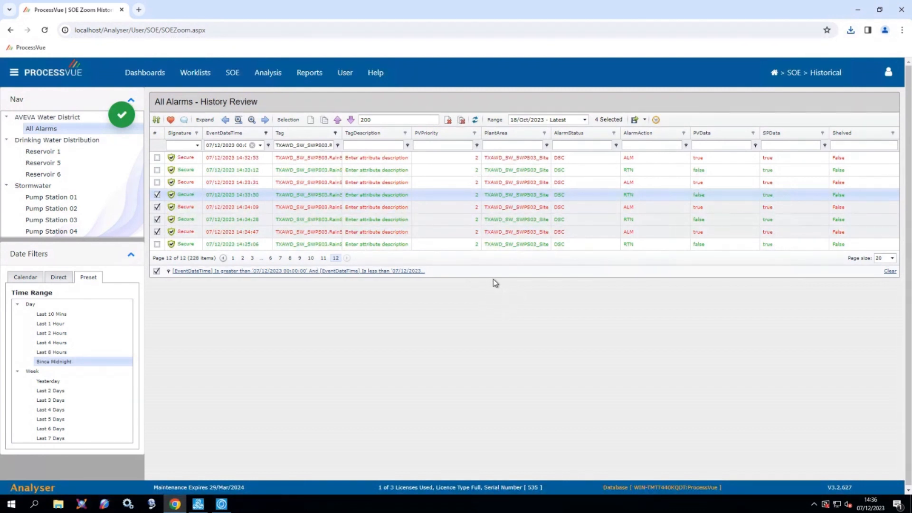
left_click(308, 73)
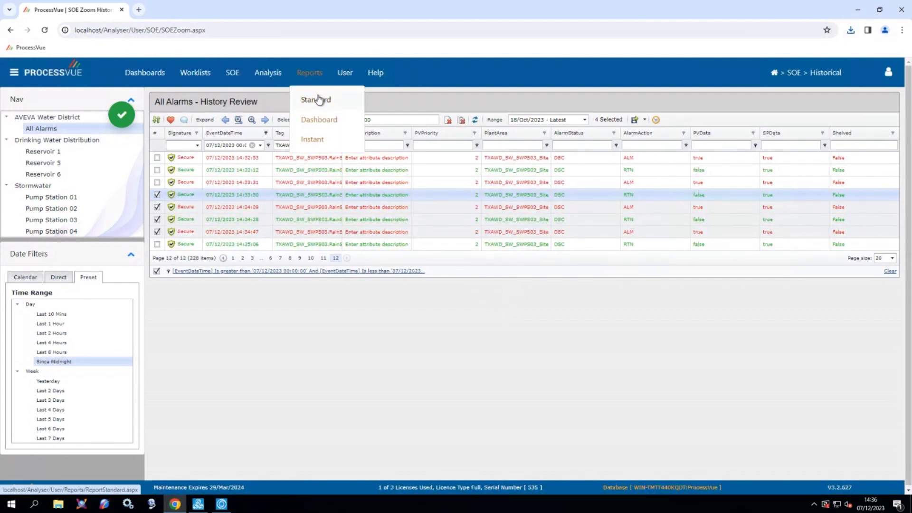
Run the Distribution by Plant Area report for All Alarms, then the Distribution by Priority chart.
left_click(315, 99)
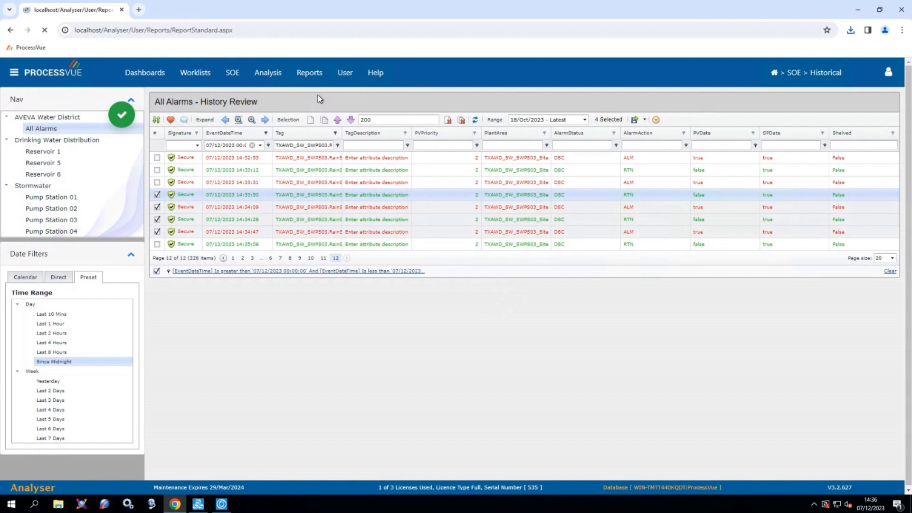
left_click(309, 72)
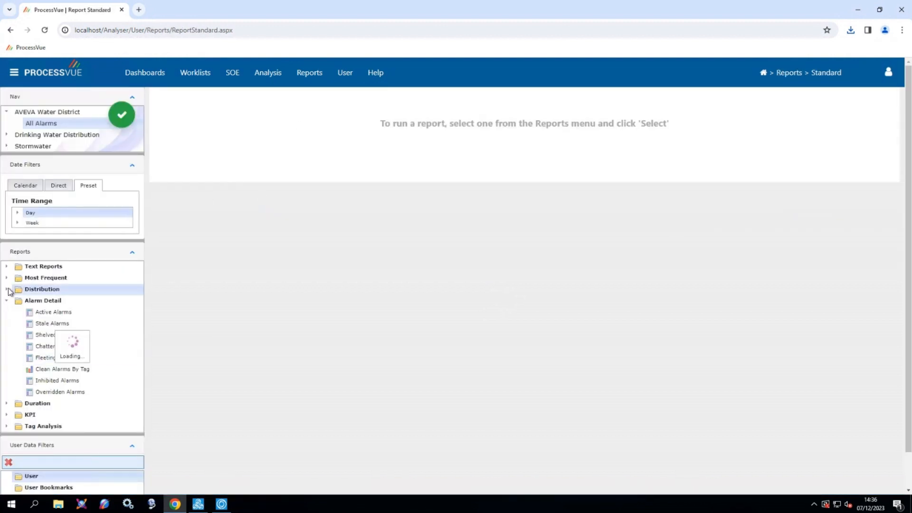
left_click(6, 289)
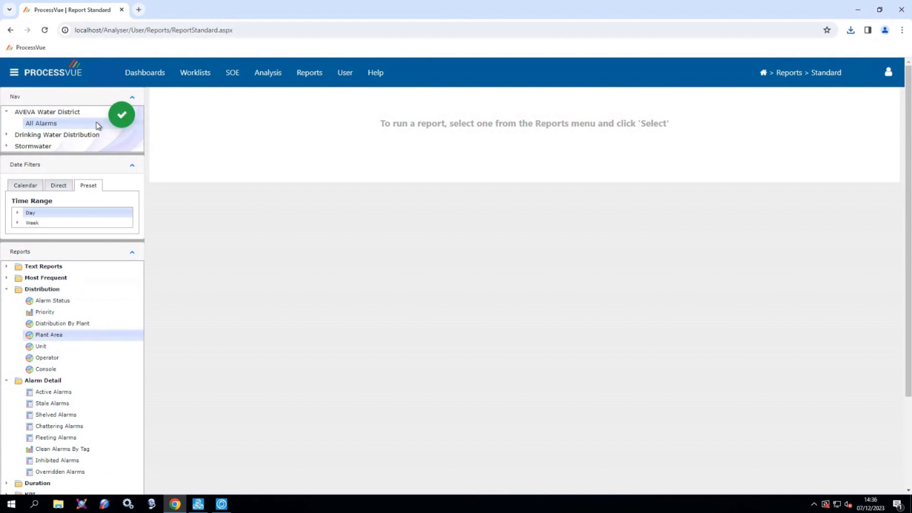
left_click(40, 123)
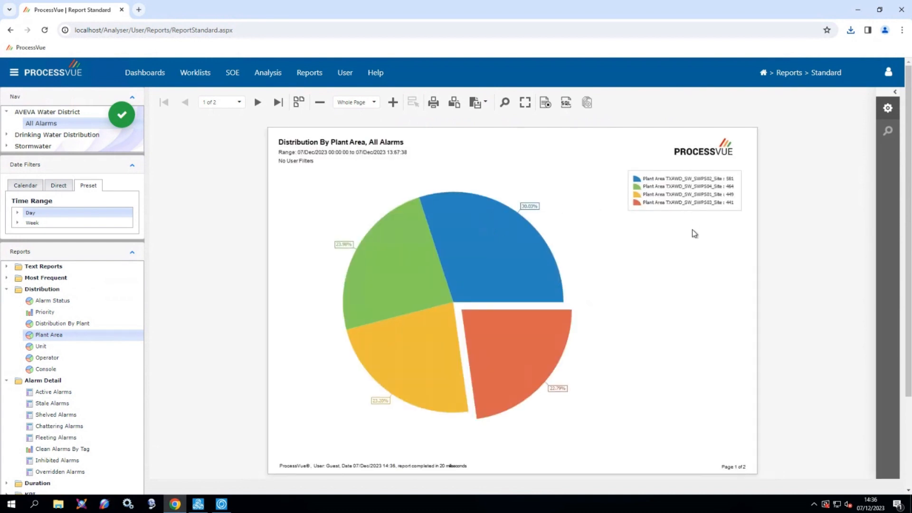
mouse_move(616, 257)
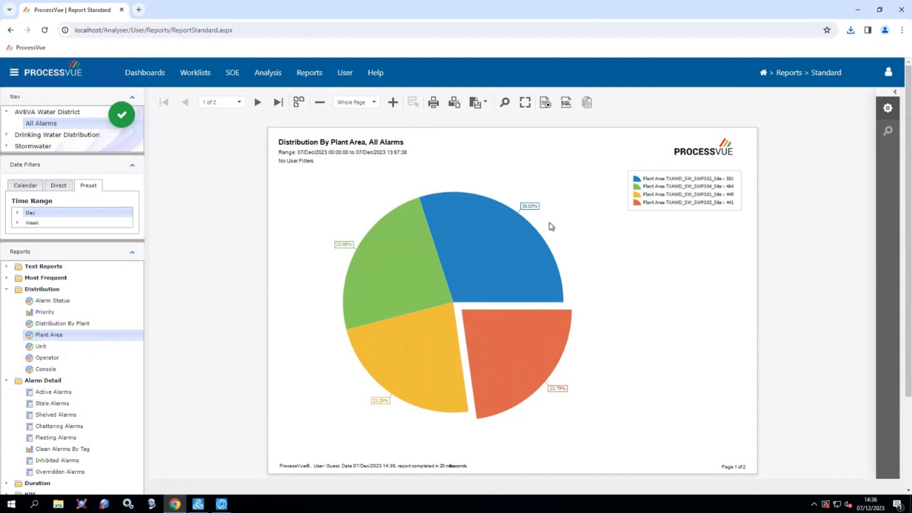
mouse_move(540, 329)
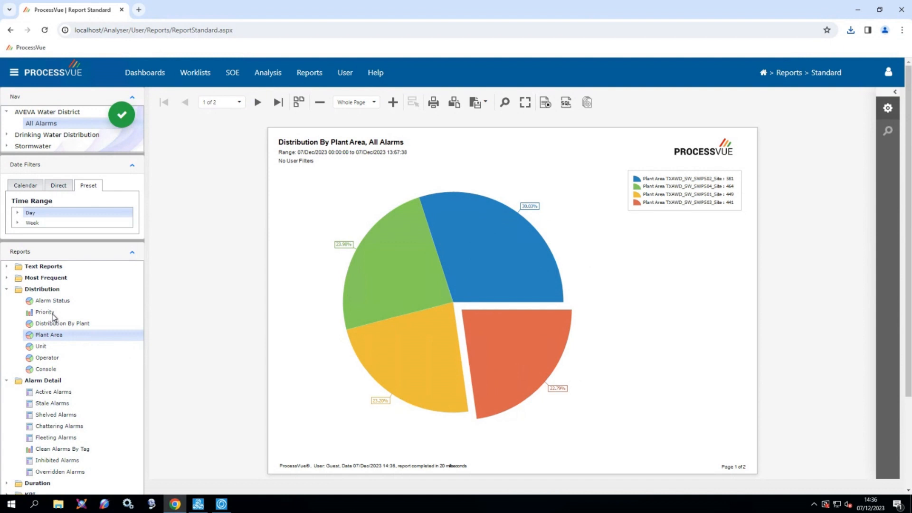
left_click(45, 311)
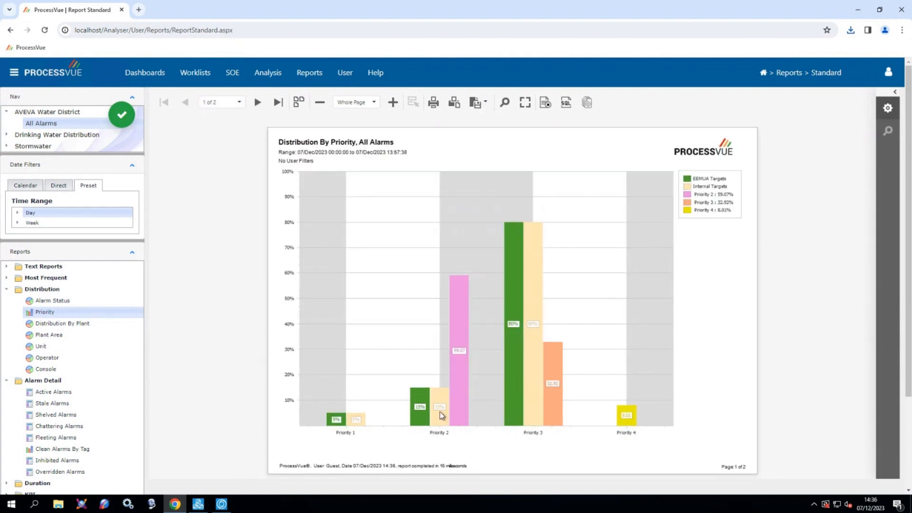
mouse_move(462, 362)
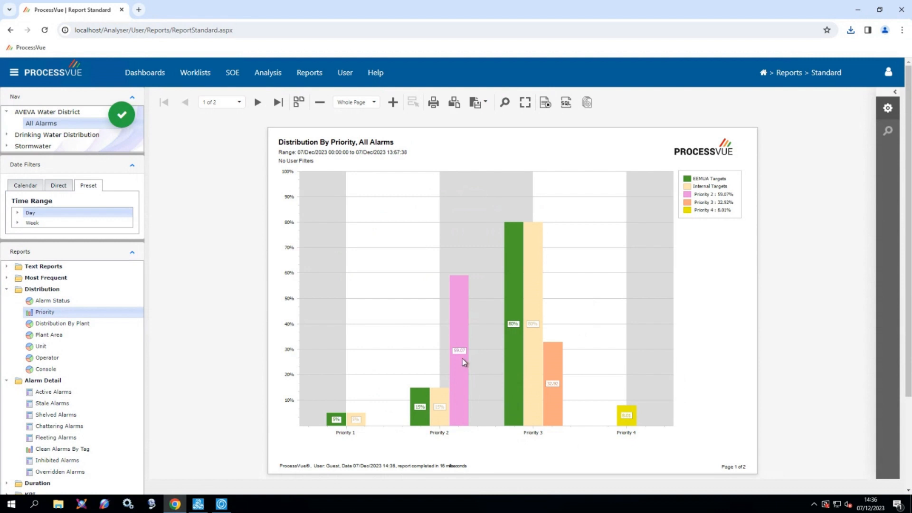
mouse_move(456, 430)
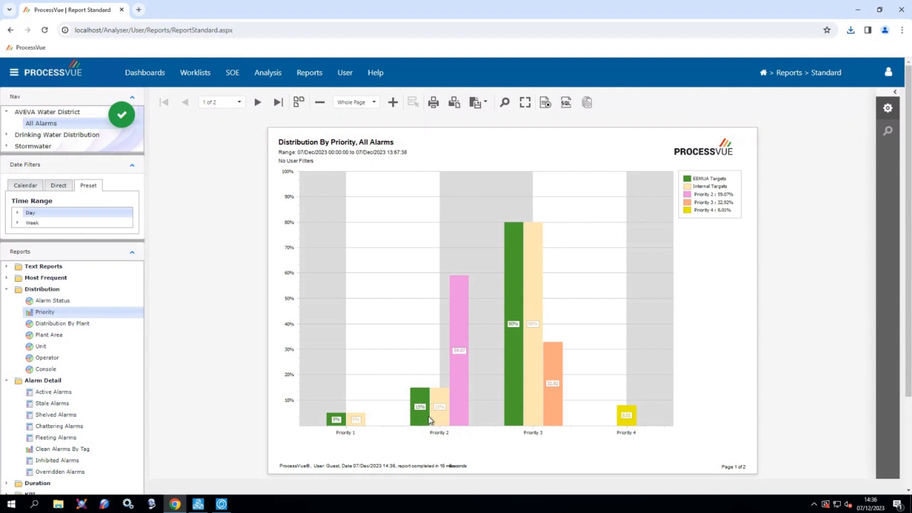
mouse_move(457, 370)
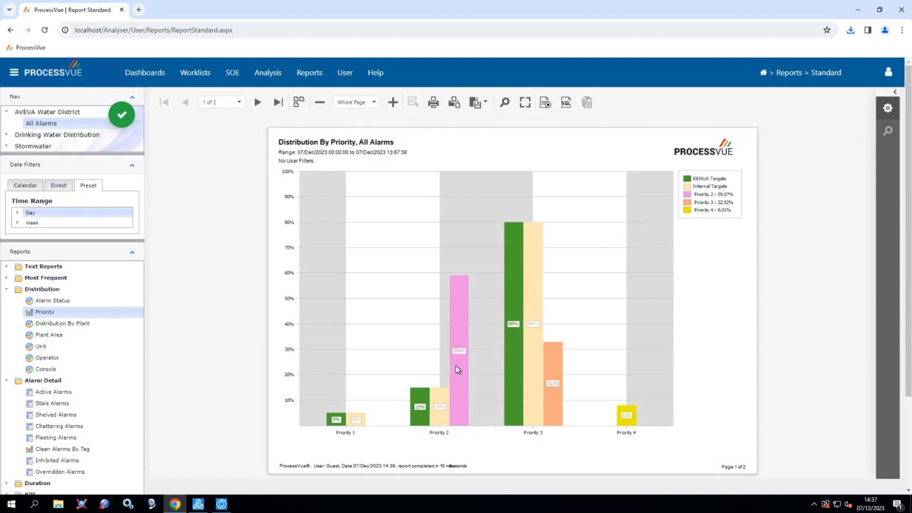
mouse_move(491, 345)
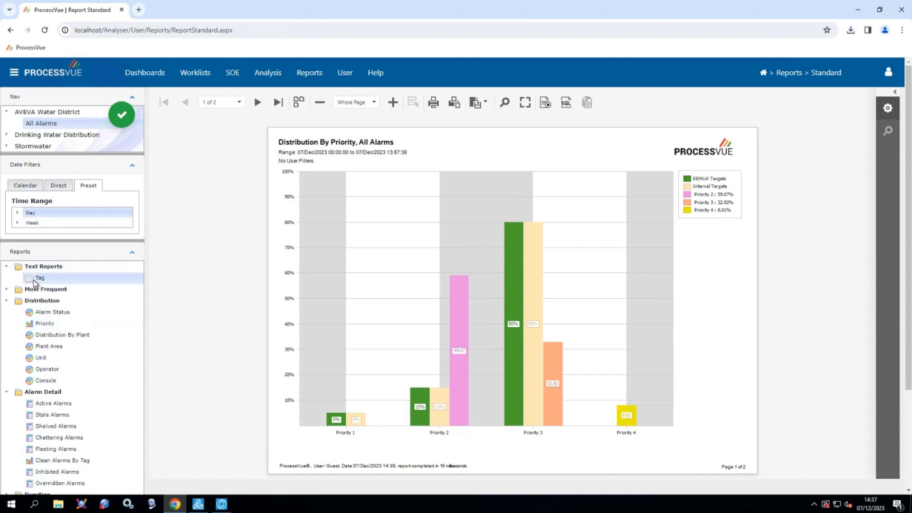
Start the Tag report from the expanded Text Reports group.
left_click(39, 278)
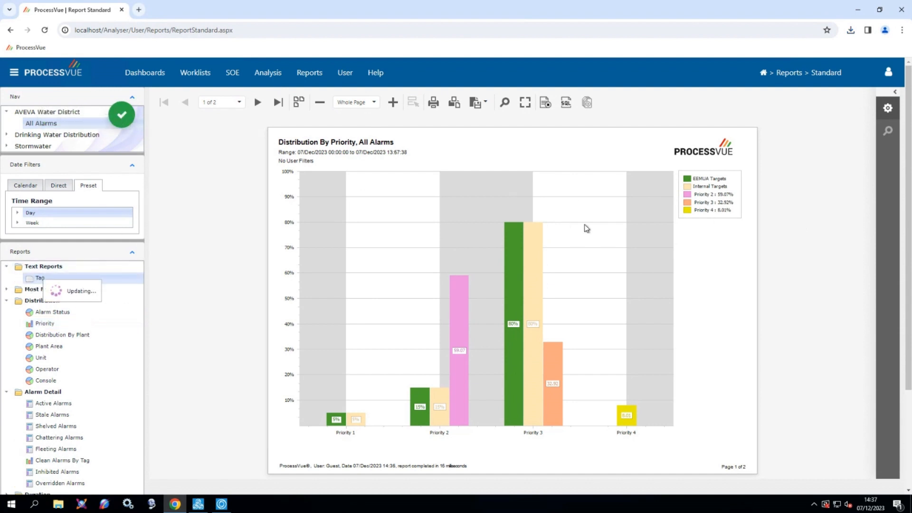
Show the Tag report's Report Options and list the AlarmAction choices.
left_click(40, 279)
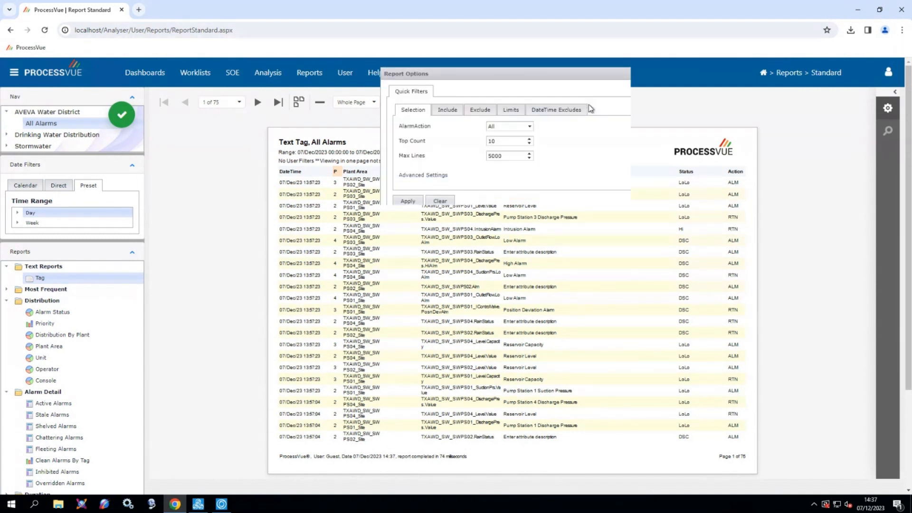
left_click(527, 126)
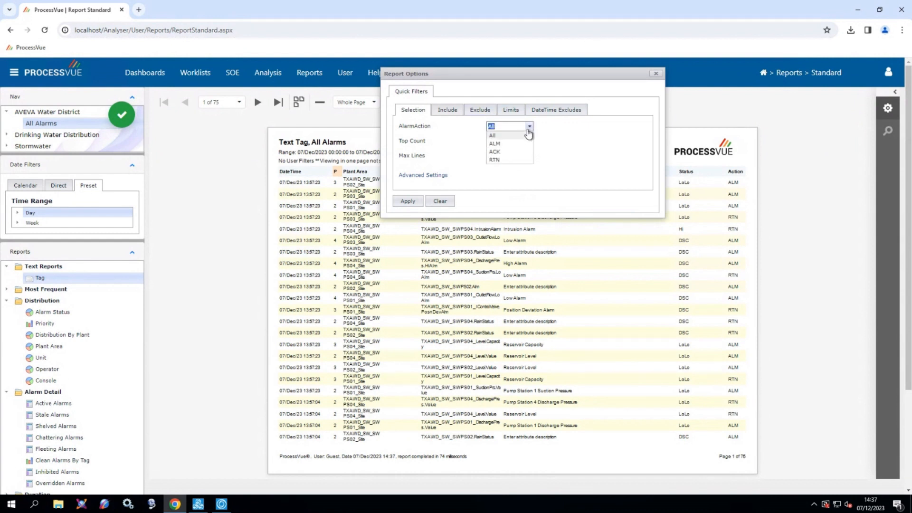
Filter the Tag report to AlarmAction ALM with PVPriority P2, shrinking it to 23 pages.
left_click(446, 109)
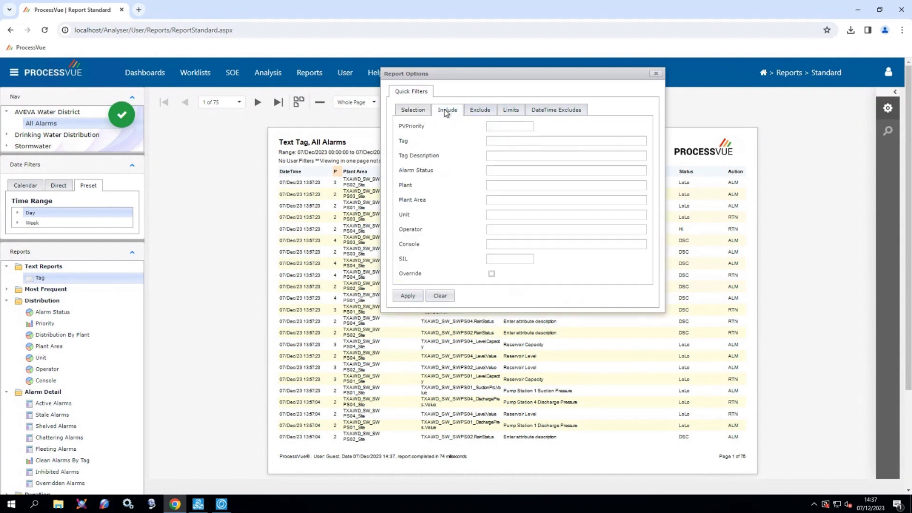
left_click(508, 126)
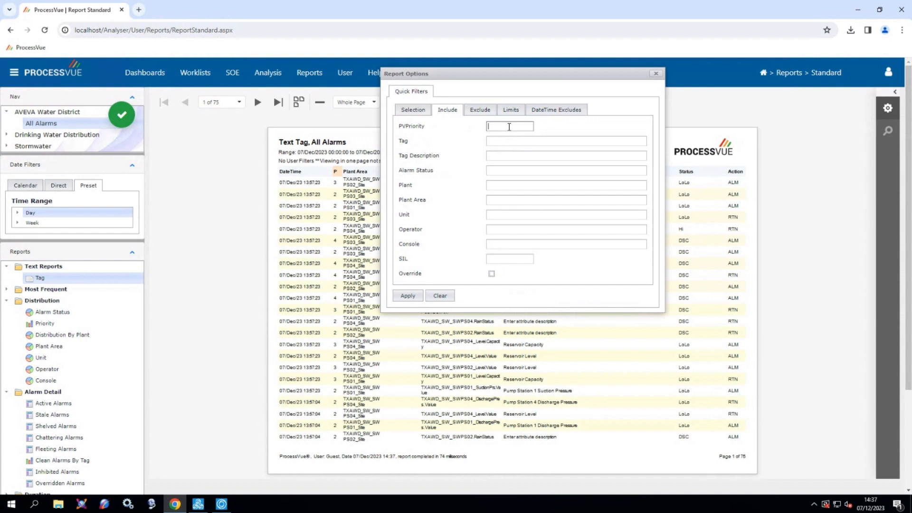
type("P2")
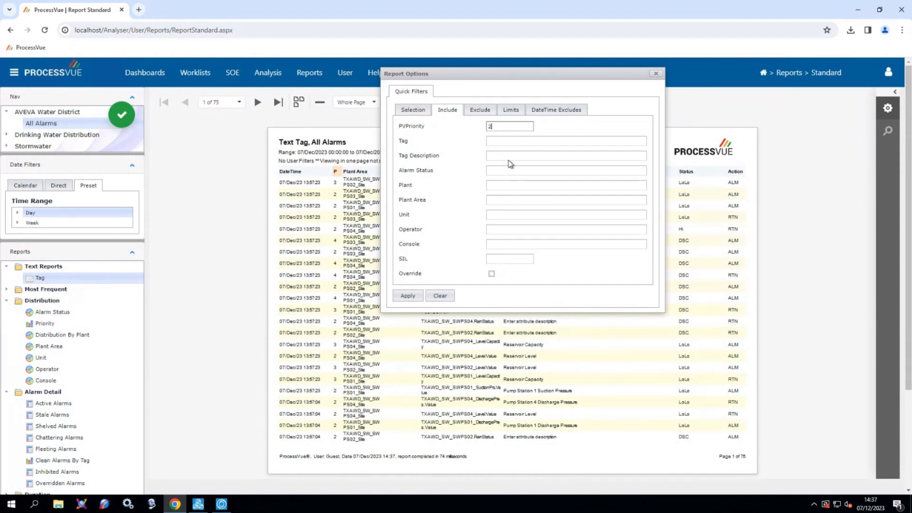
left_click(407, 295)
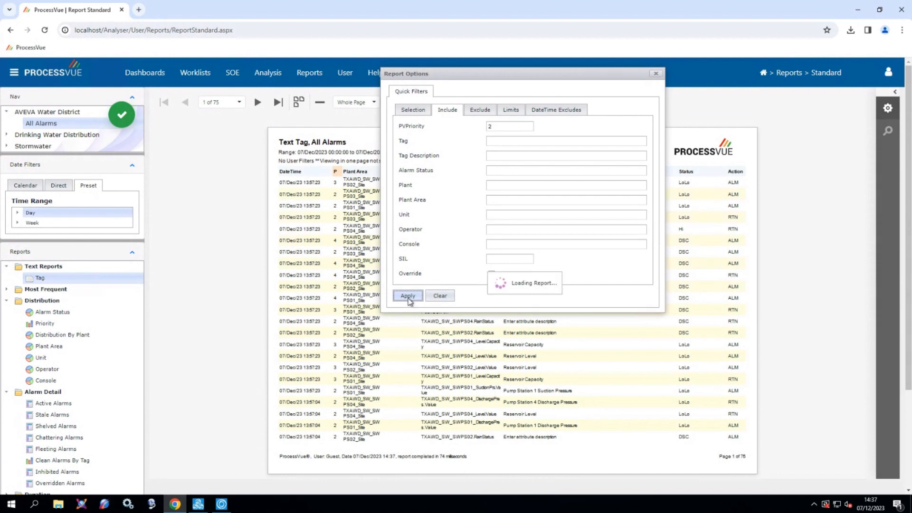
left_click(408, 296)
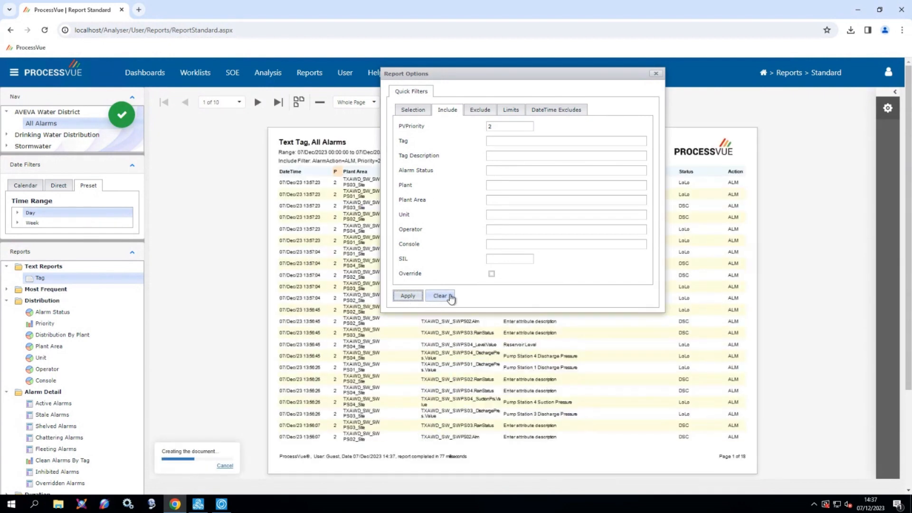
left_click(407, 296)
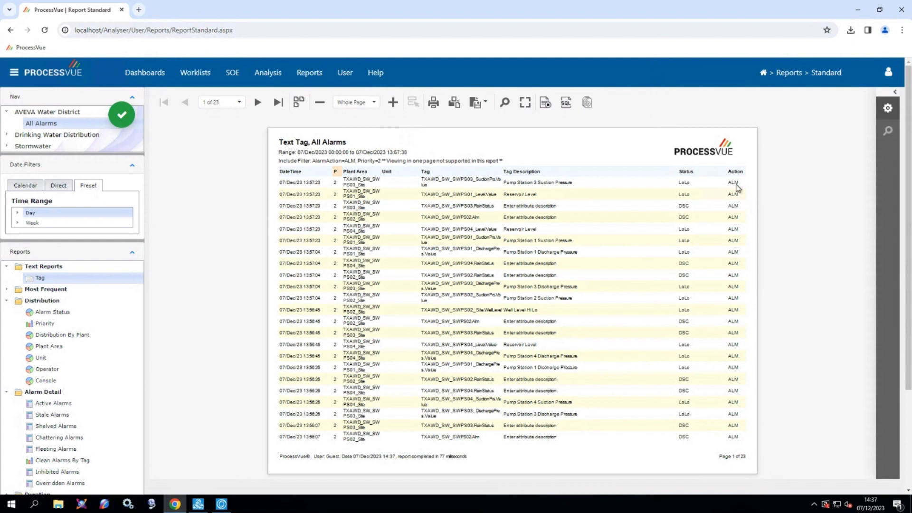
mouse_move(358, 351)
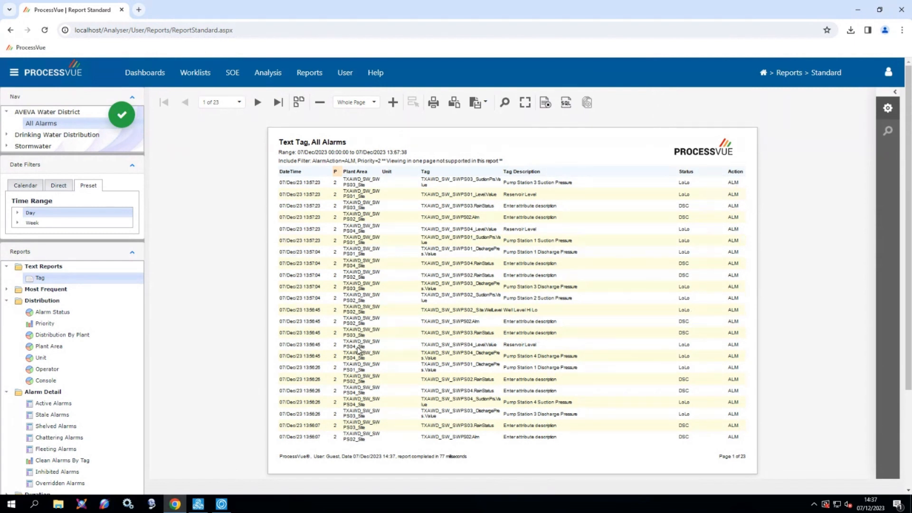
mouse_move(560, 262)
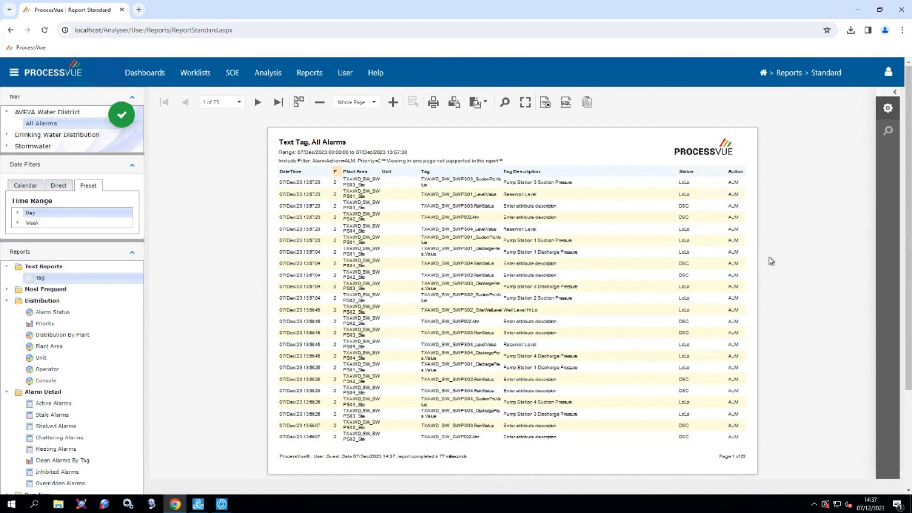
mouse_move(770, 260)
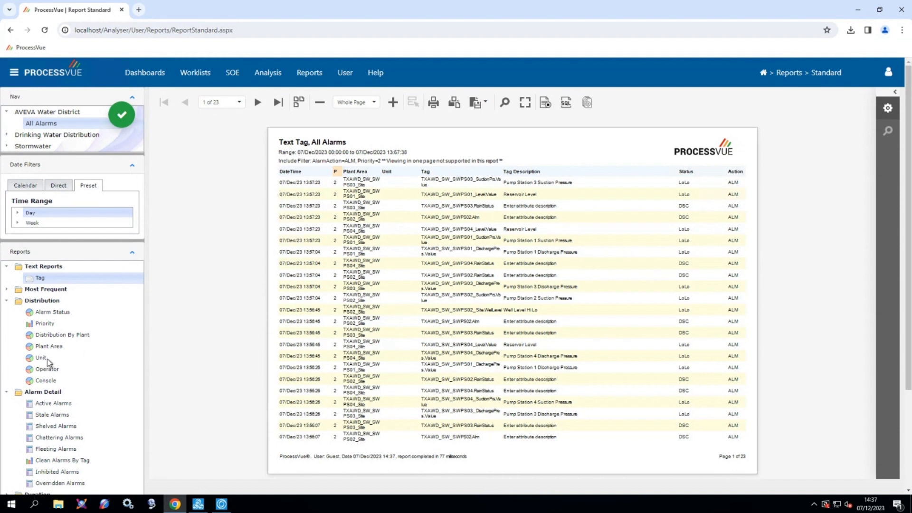
Scroll the Reports tree to the expanded Most Frequent group.
scroll("down", 3)
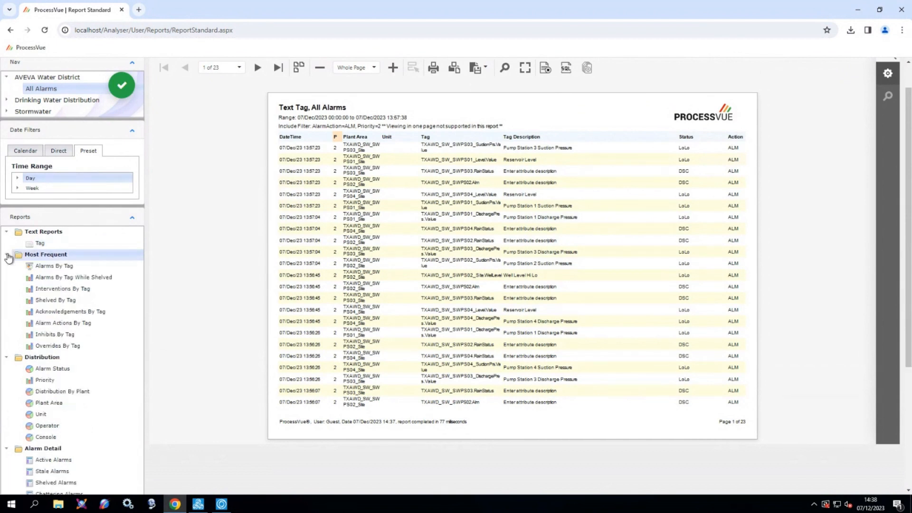
Load the Top 10 Most Frequent Alarms By Tag chart for priority 2 alarms.
left_click(54, 266)
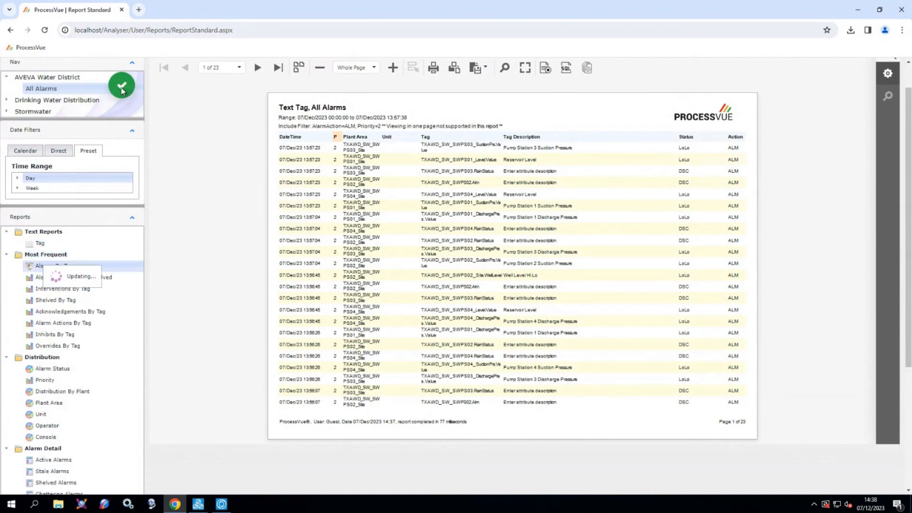
left_click(53, 266)
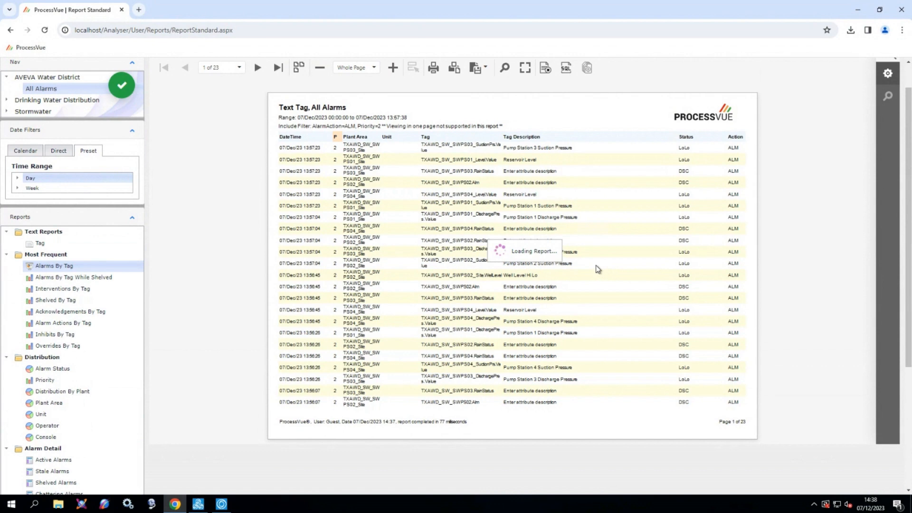
left_click(53, 268)
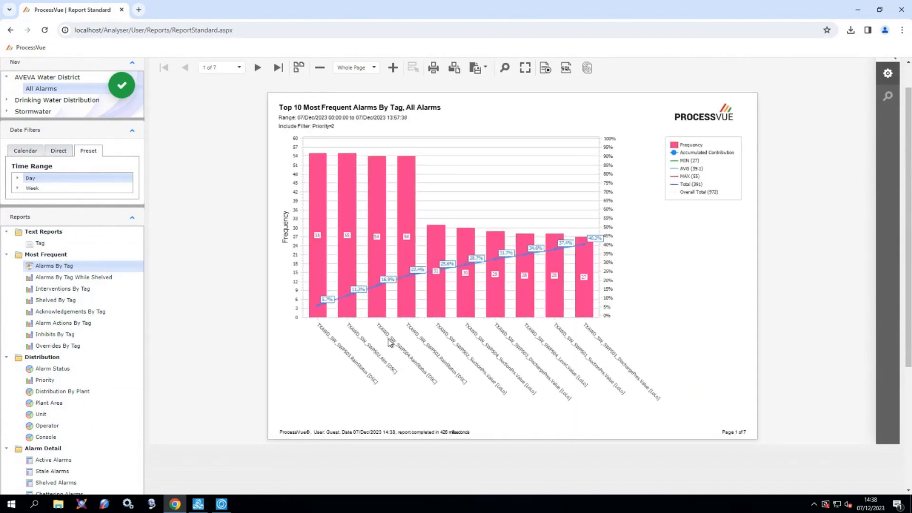
mouse_move(309, 334)
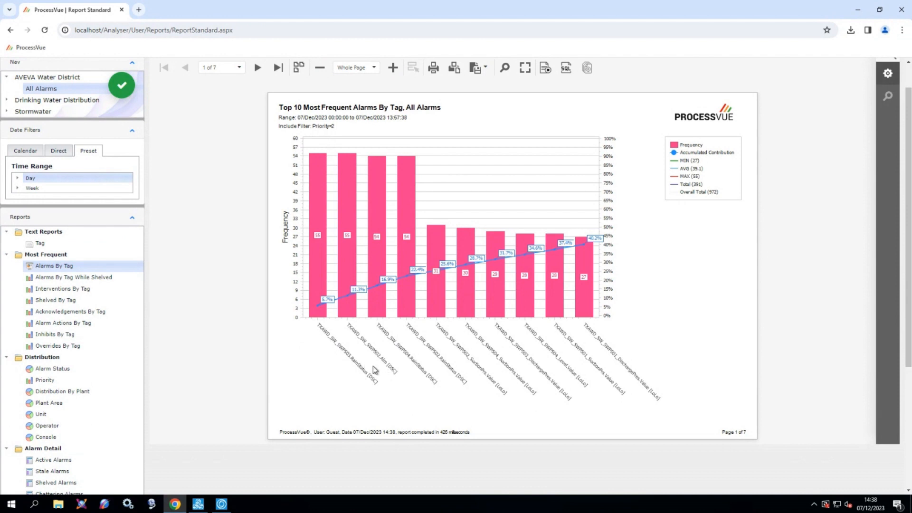
mouse_move(389, 339)
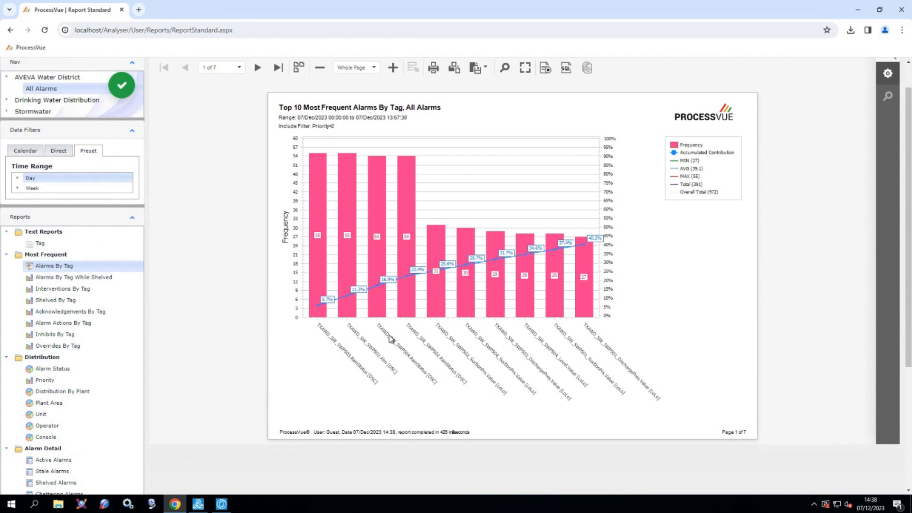
mouse_move(386, 333)
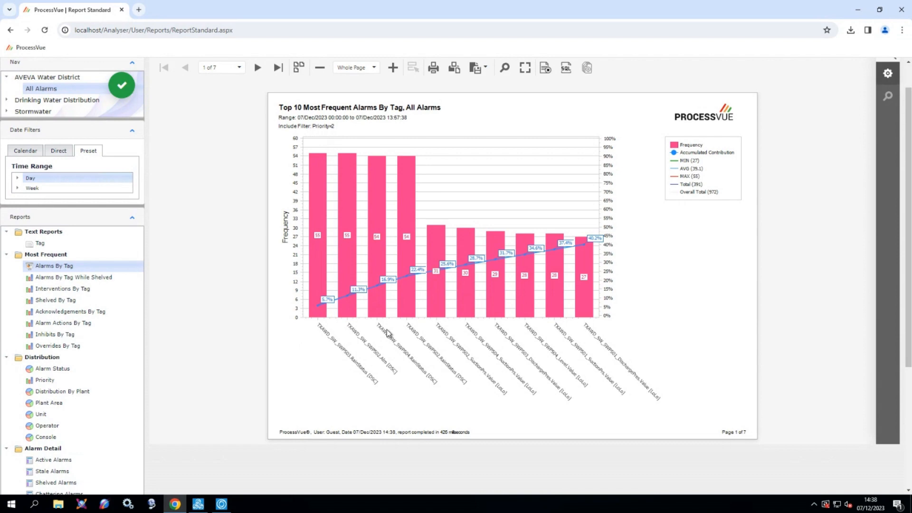
scroll("down", 3)
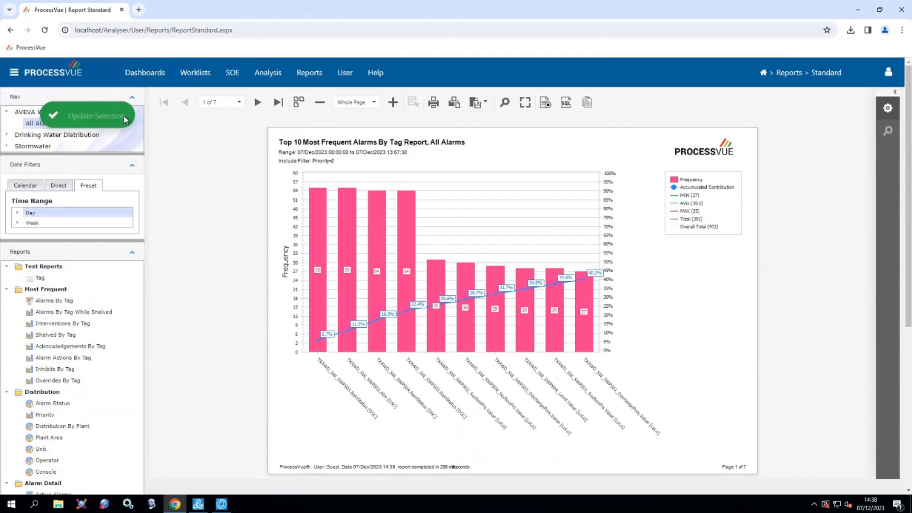
Generate the three-page KPI Summary report with EEMUA 191 ratings for all alarms.
left_click(96, 115)
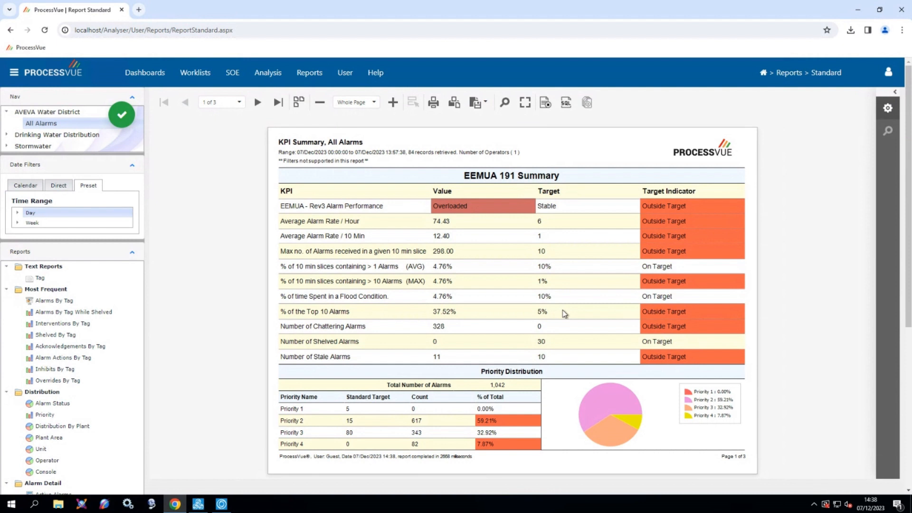
mouse_move(542, 276)
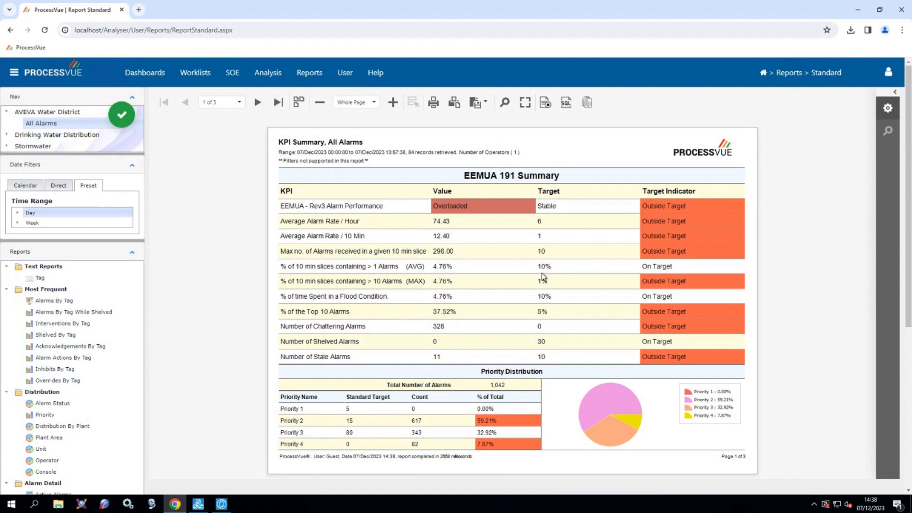
mouse_move(379, 405)
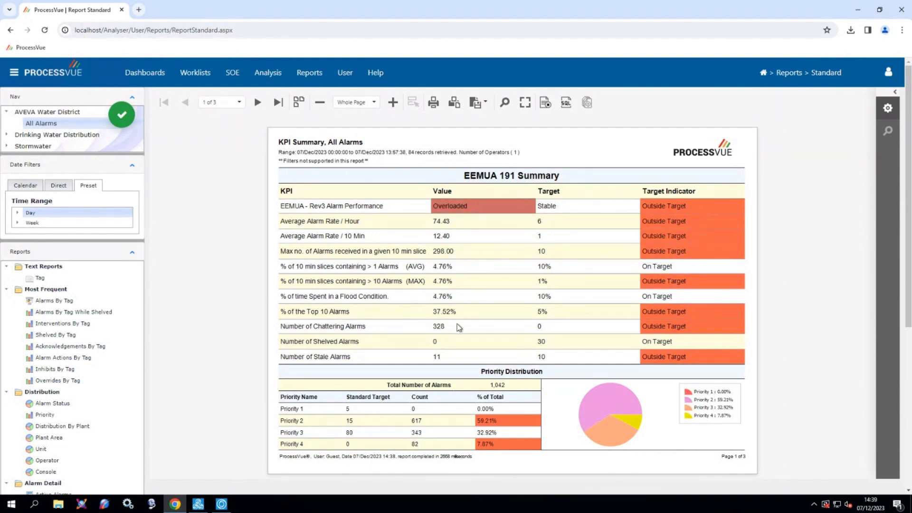
mouse_move(458, 248)
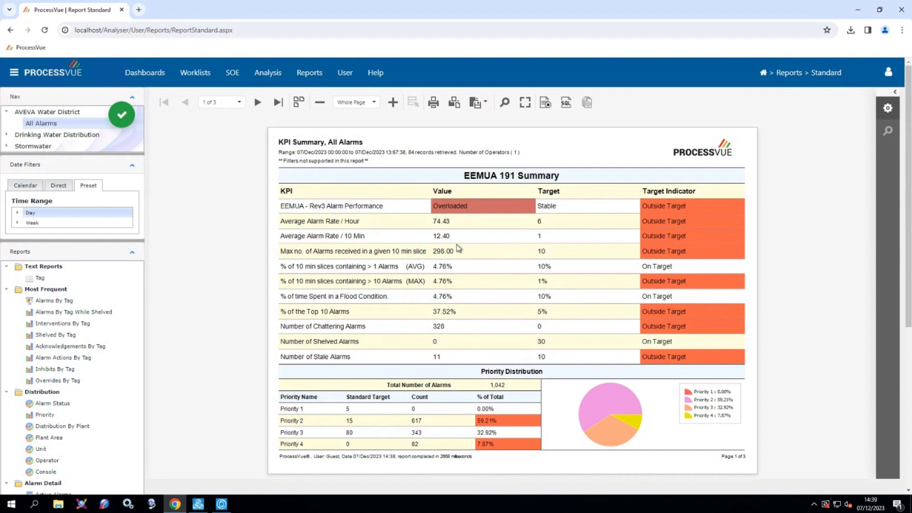
mouse_move(707, 244)
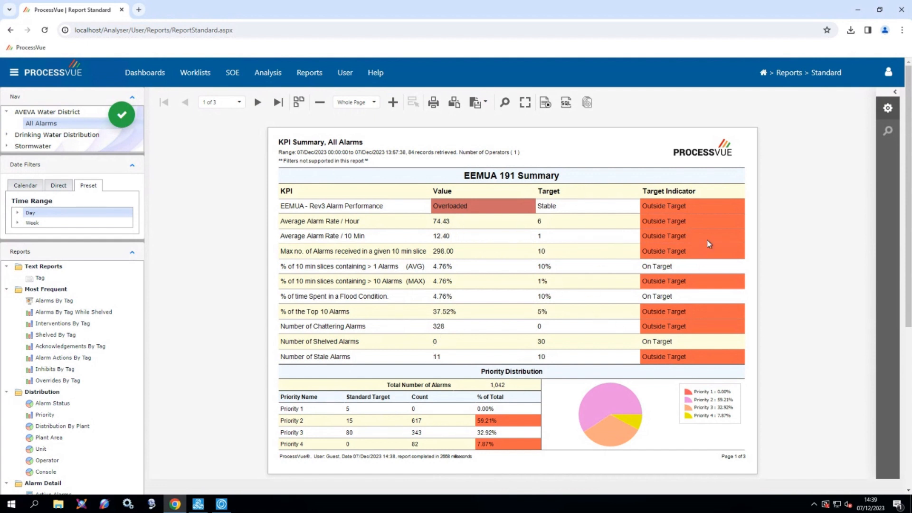
mouse_move(772, 246)
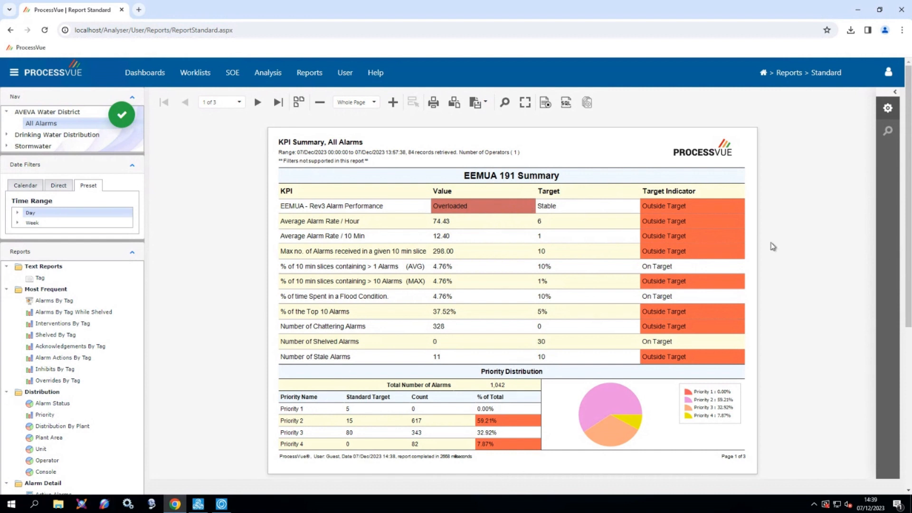
mouse_move(760, 299)
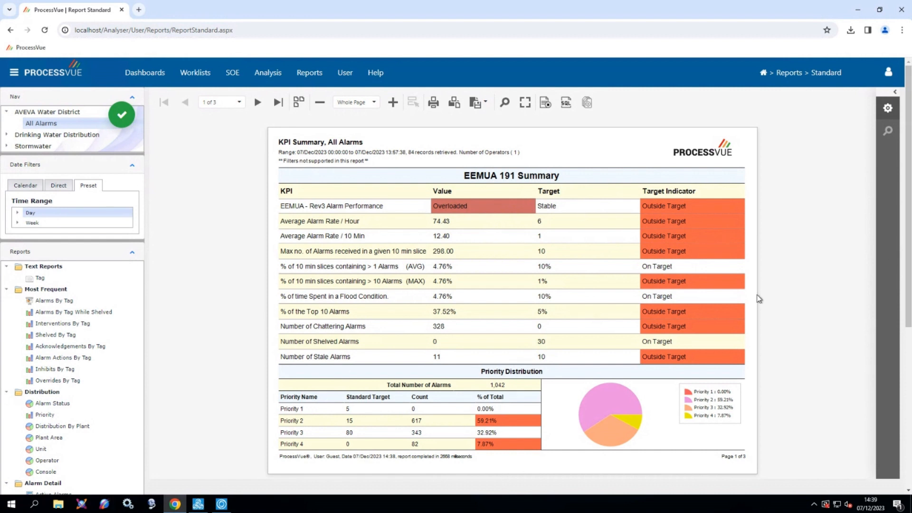
mouse_move(534, 274)
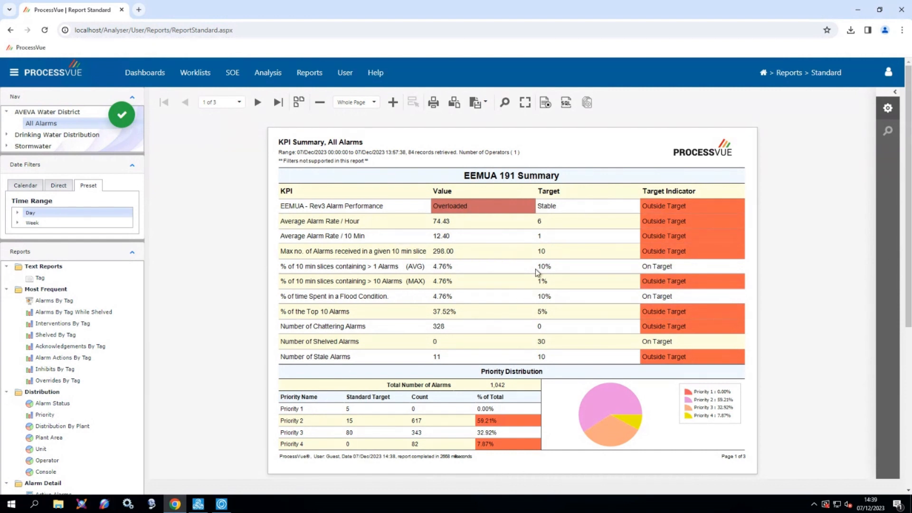
Show the Last 24 Hour Trend dashboard charting AVEVA Water District alarm counts.
left_click(144, 72)
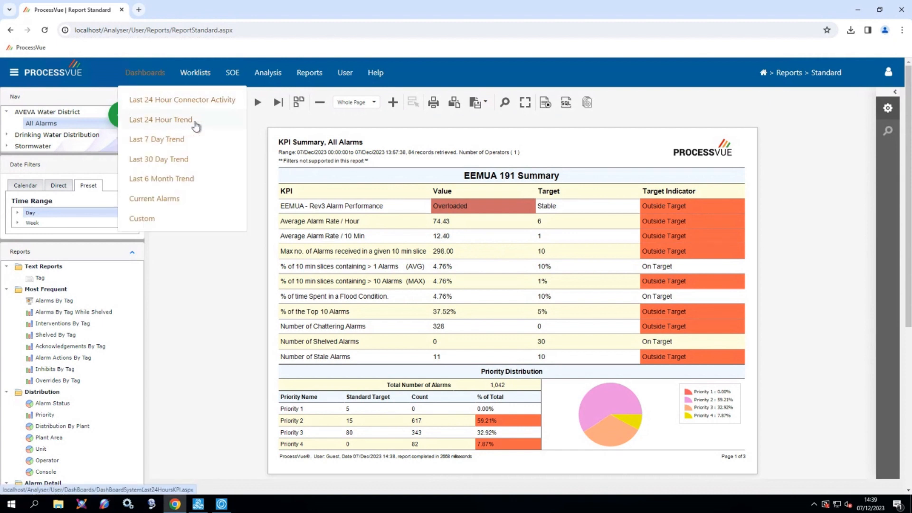
left_click(161, 120)
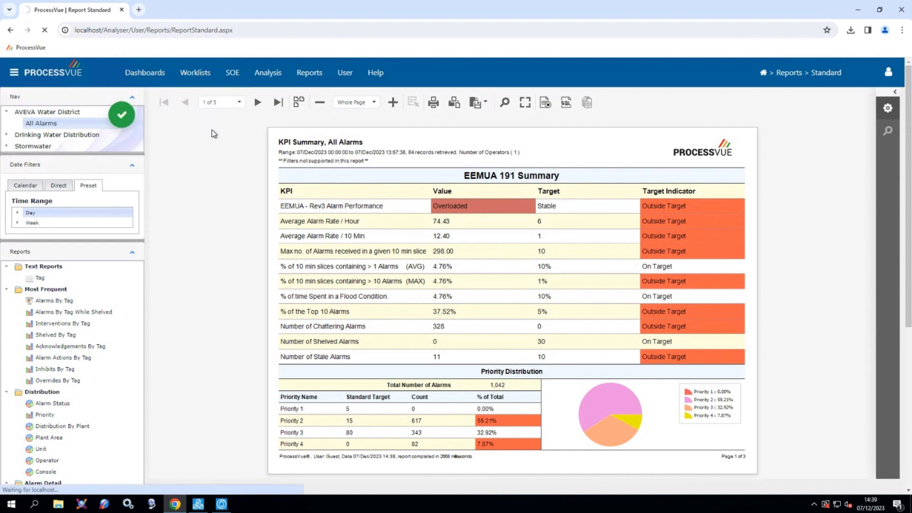
left_click(144, 72)
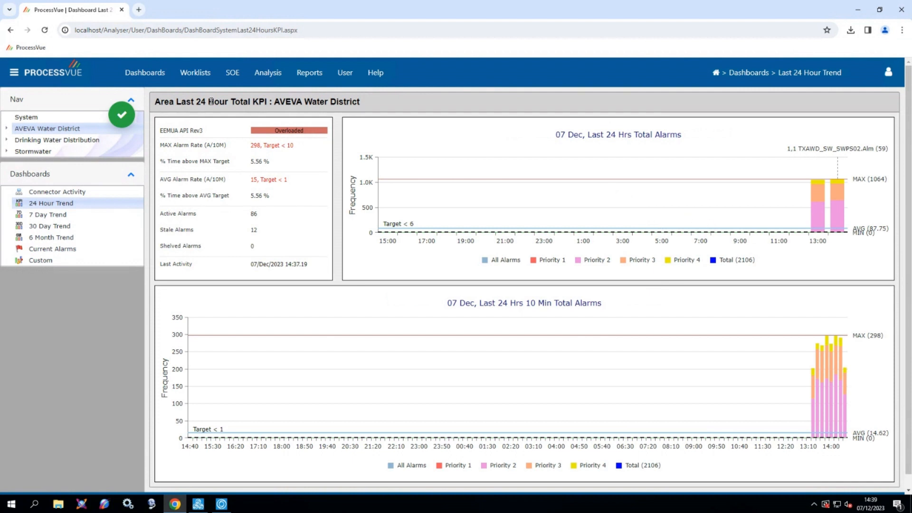
Show the Top 10 Alarm Frequency by Tag bar chart for Pump Station 02.
left_click(267, 72)
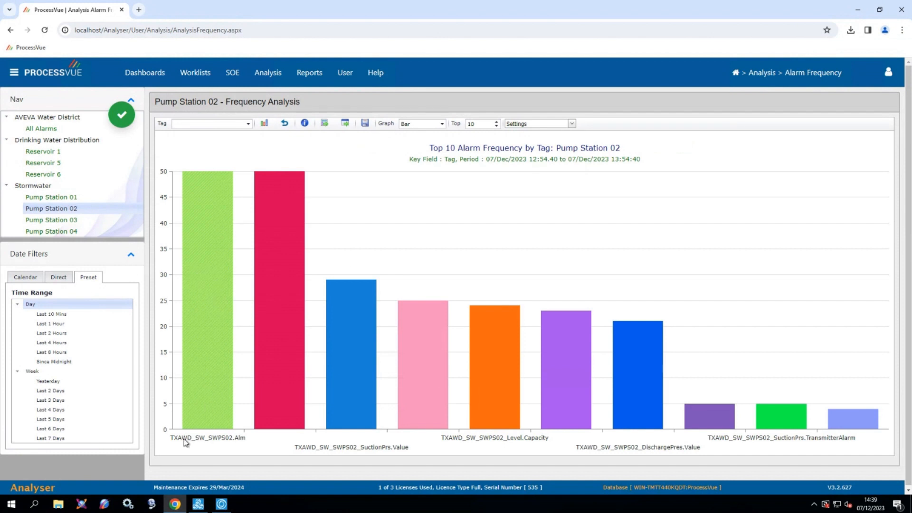
mouse_move(211, 367)
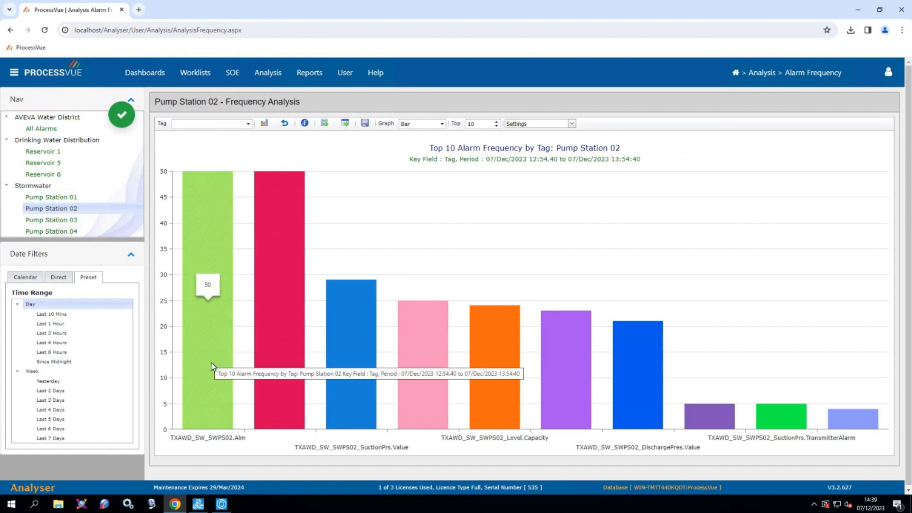
mouse_move(351, 284)
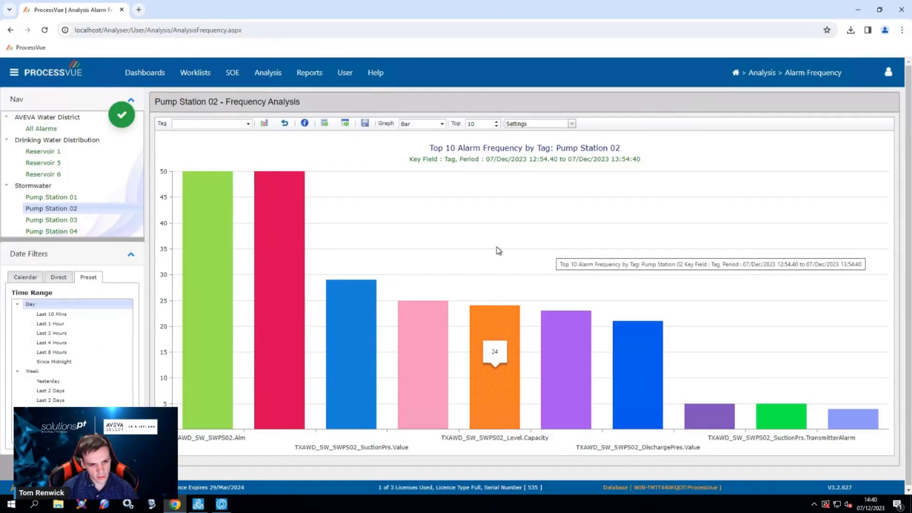
mouse_move(636, 311)
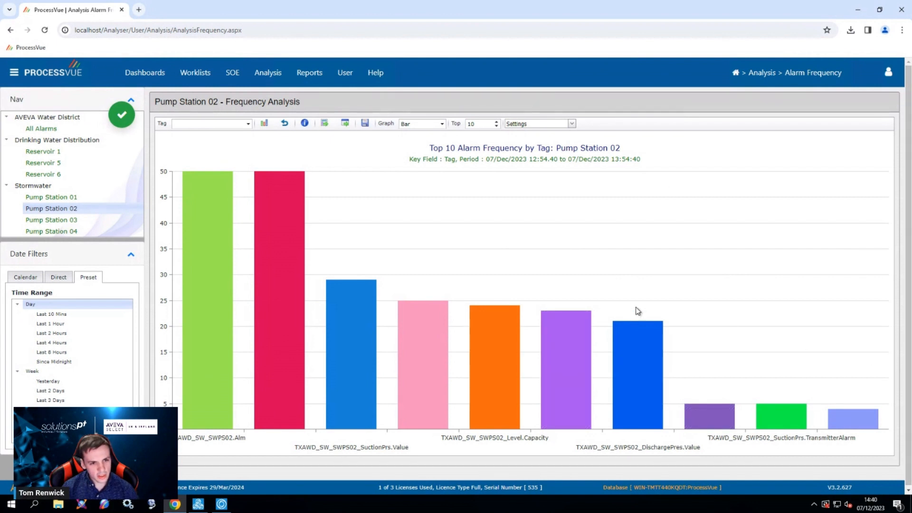